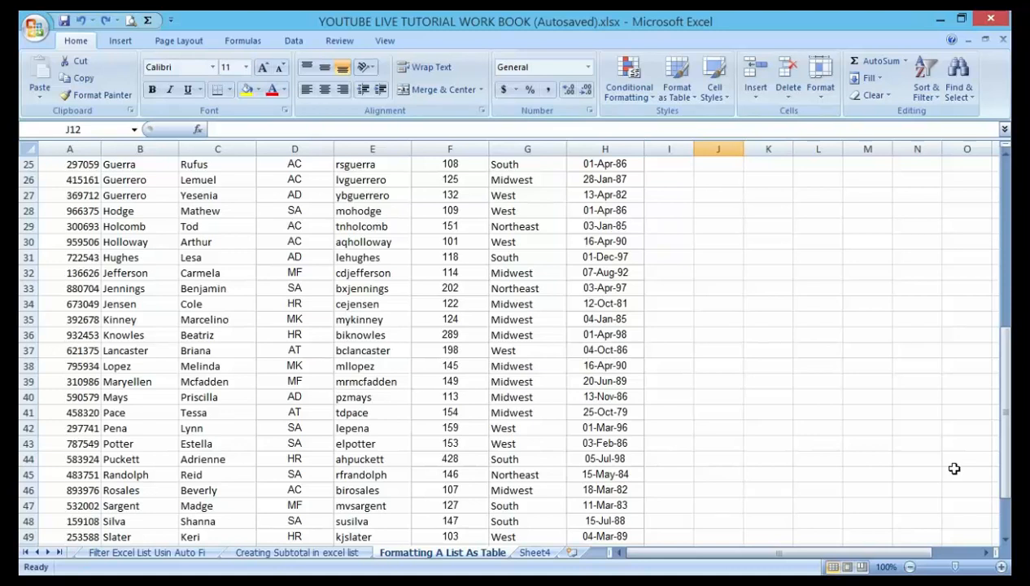
mouse_move(950, 464)
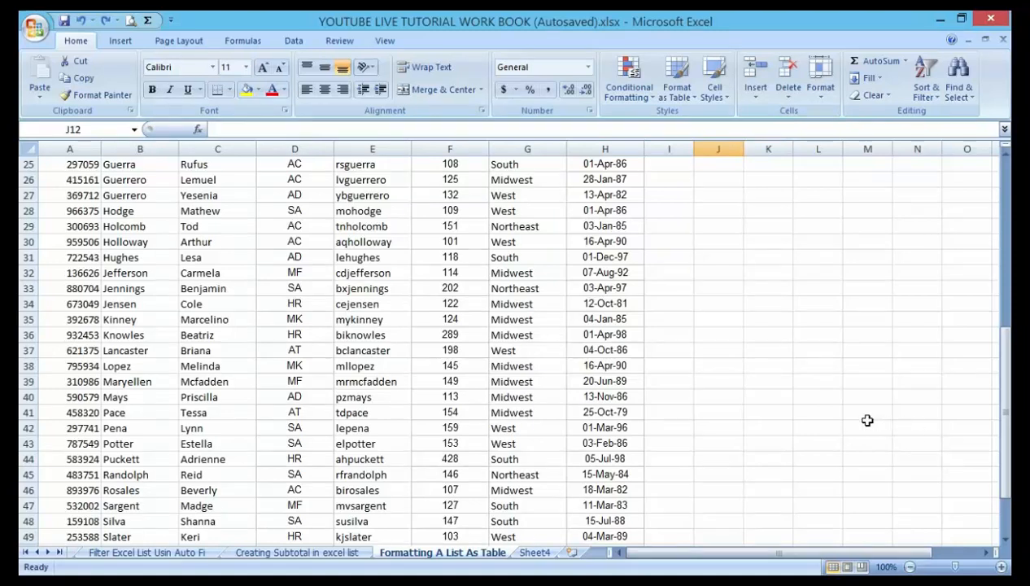
- Scroll down to the empty cell just below the employee ID column
scroll(up, 3)
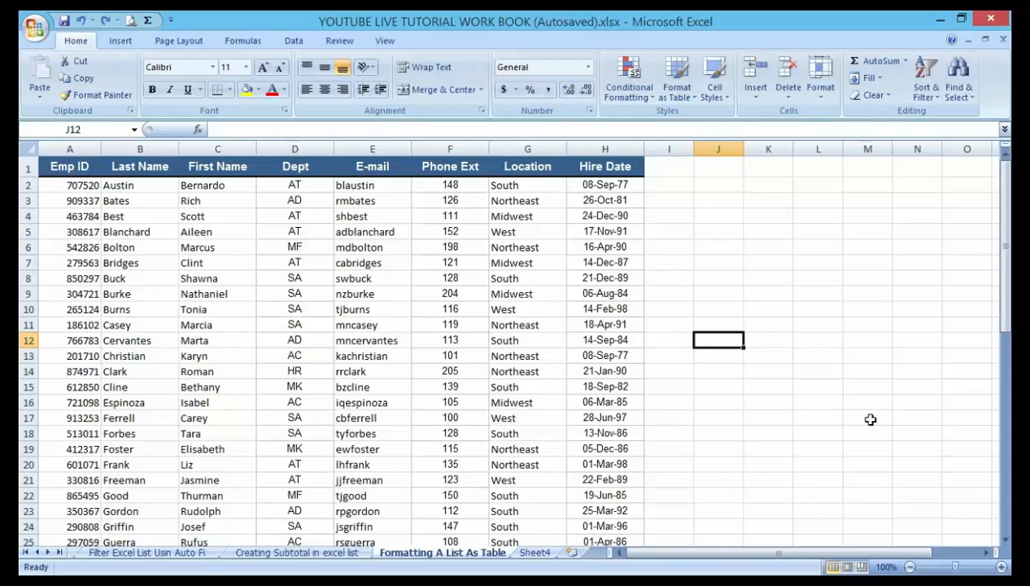
mouse_move(867, 414)
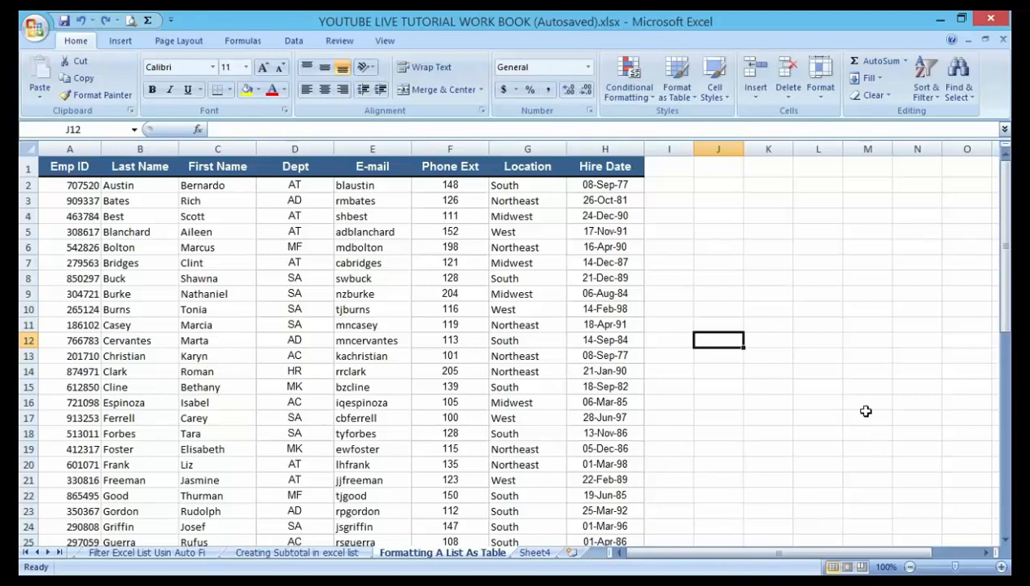
mouse_move(514, 340)
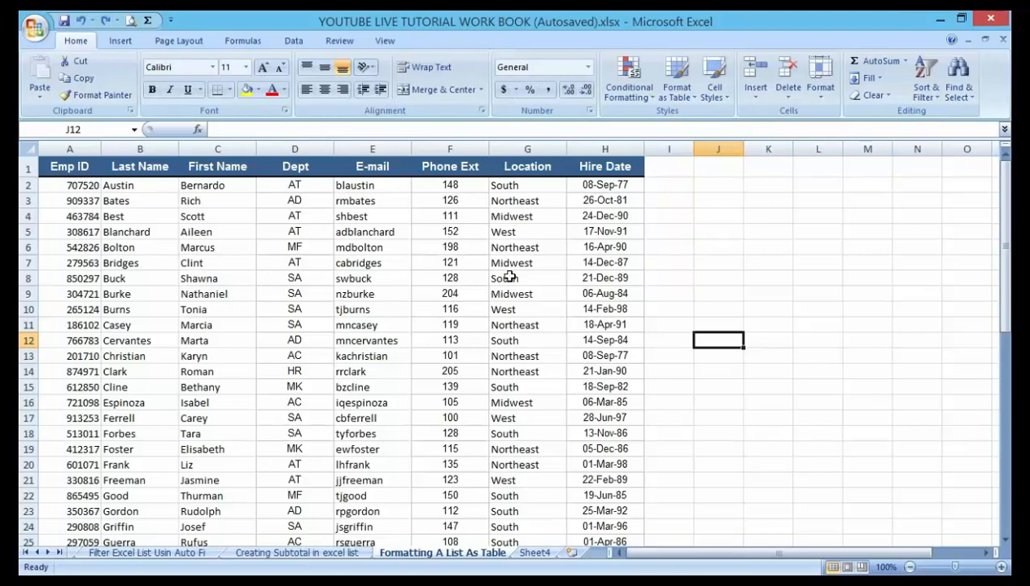
mouse_move(210, 255)
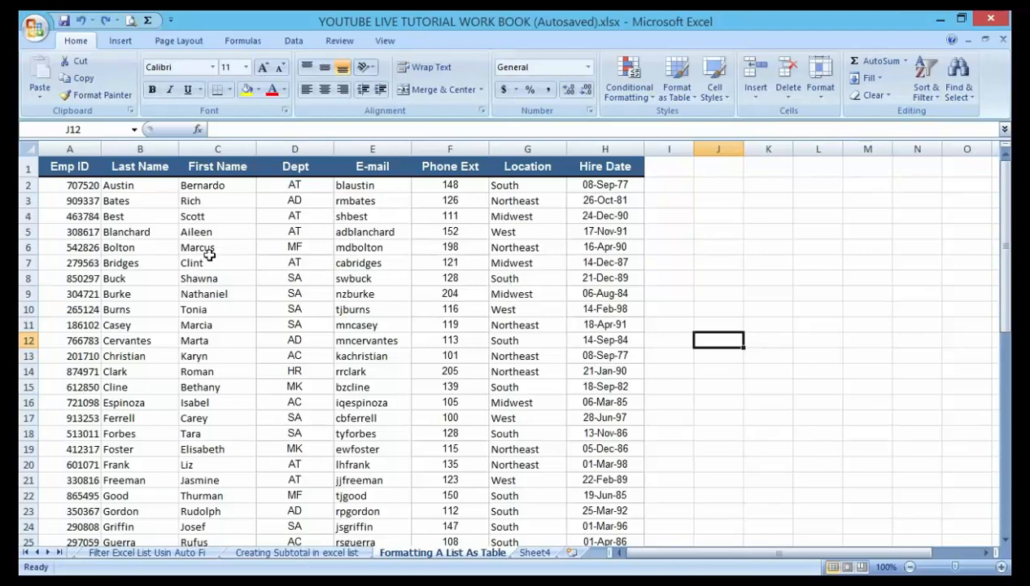
mouse_move(695, 357)
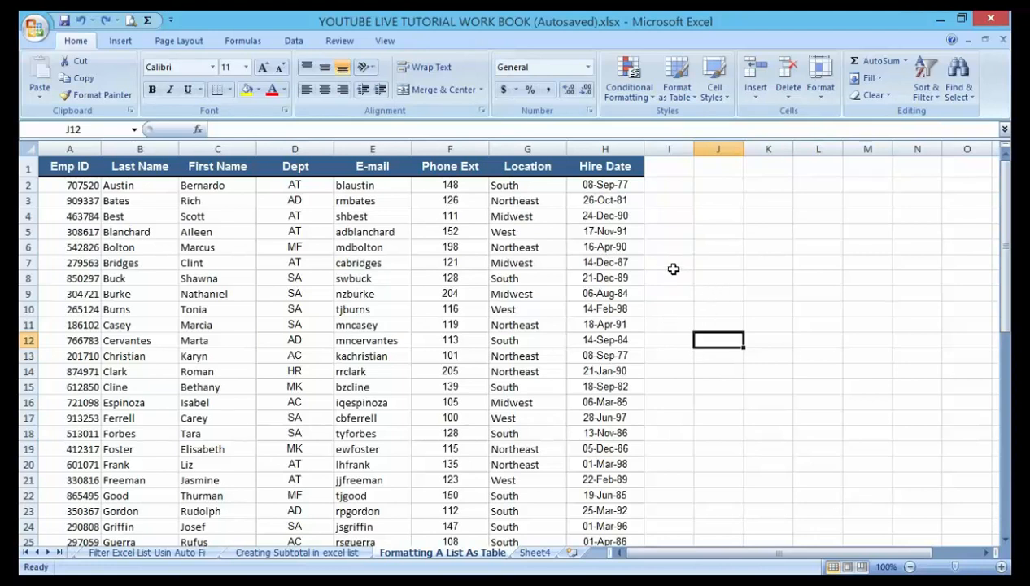
mouse_move(671, 225)
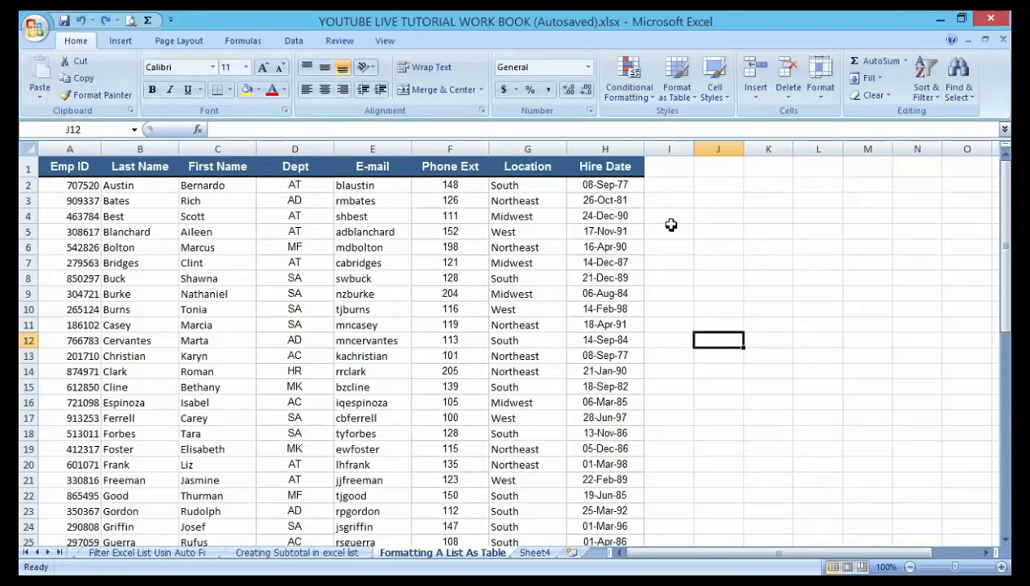
click(669, 216)
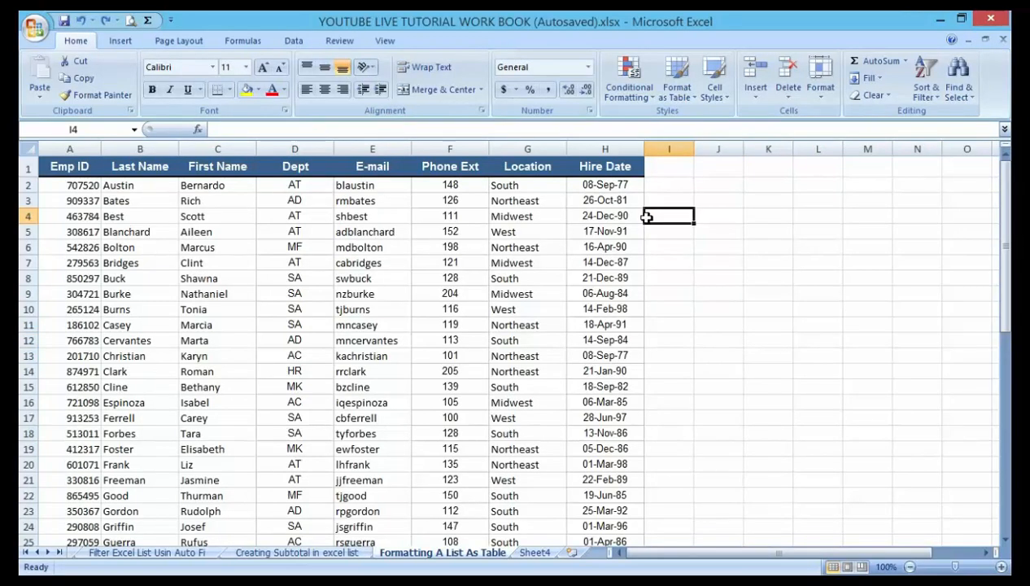
mouse_move(273, 229)
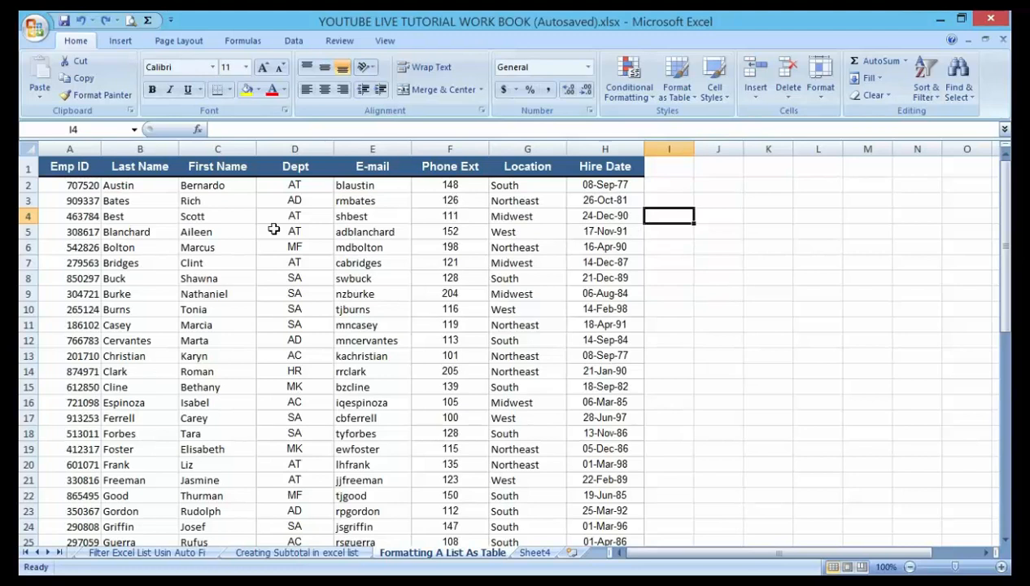
mouse_move(465, 336)
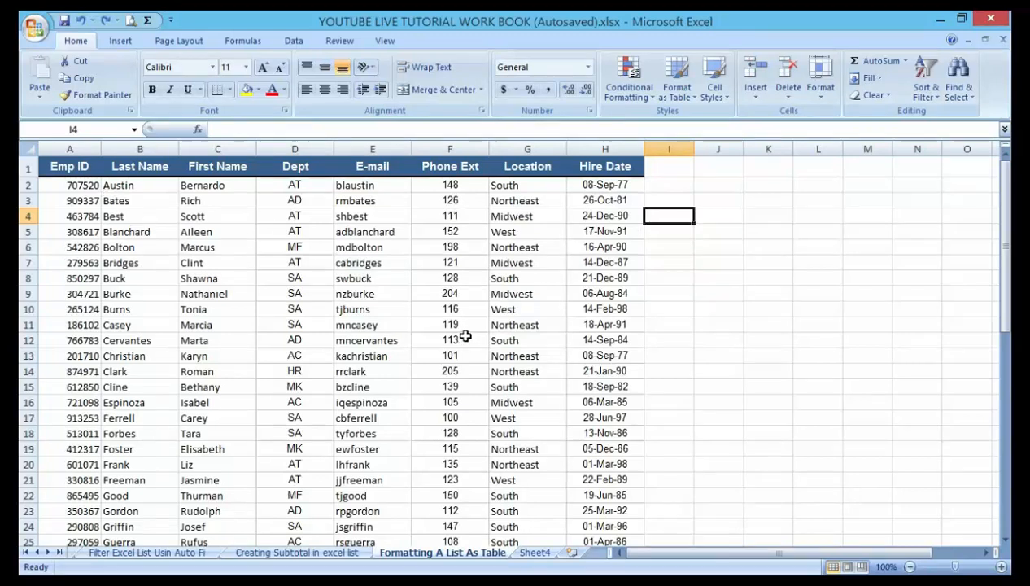
mouse_move(454, 341)
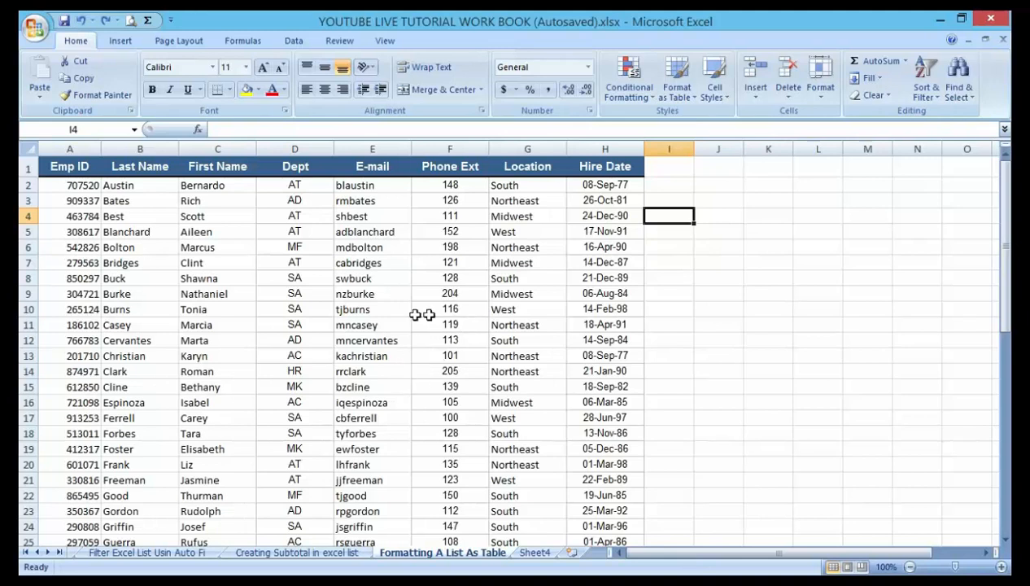
mouse_move(423, 262)
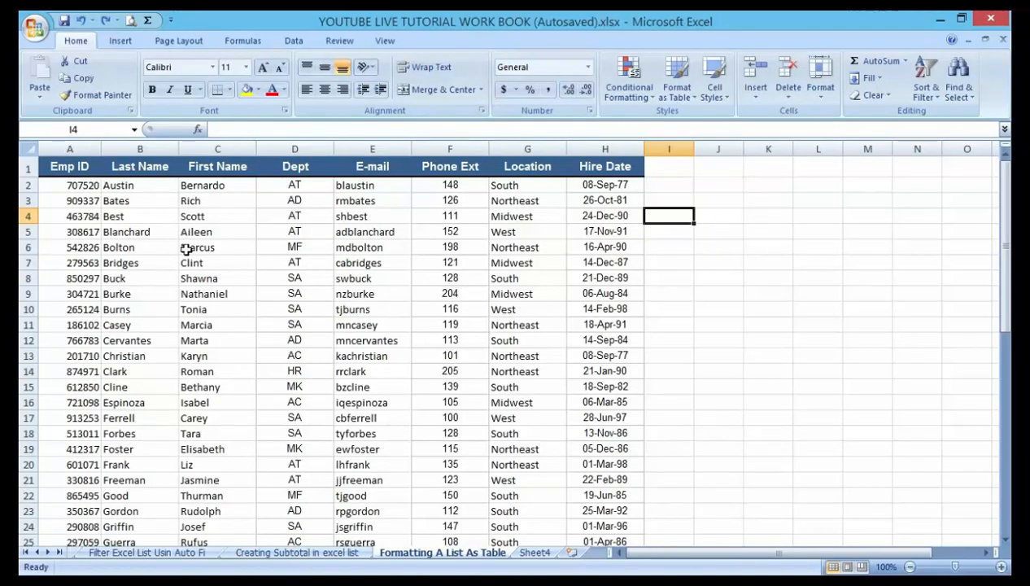
mouse_move(243, 256)
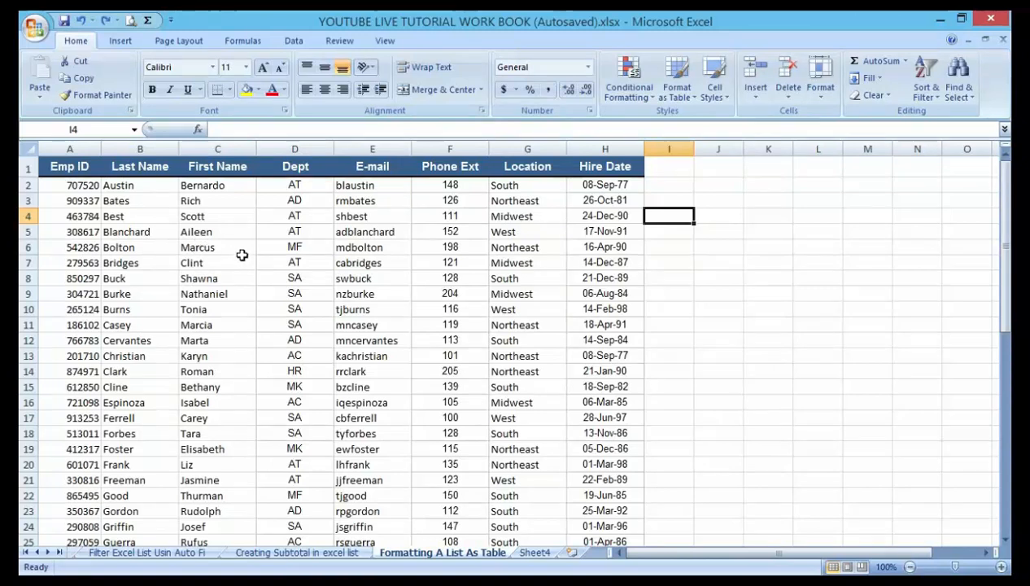
mouse_move(92, 205)
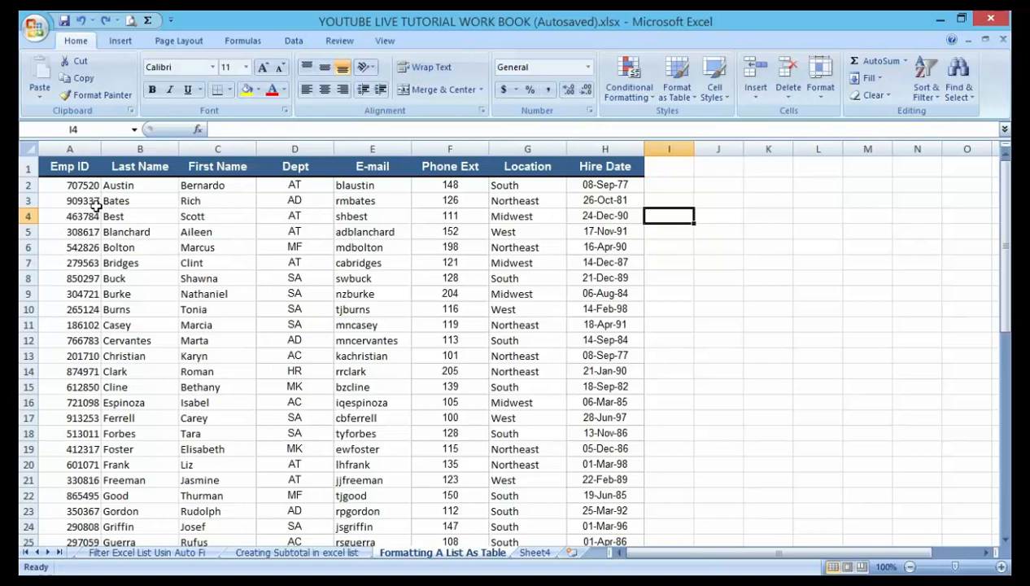
mouse_move(272, 179)
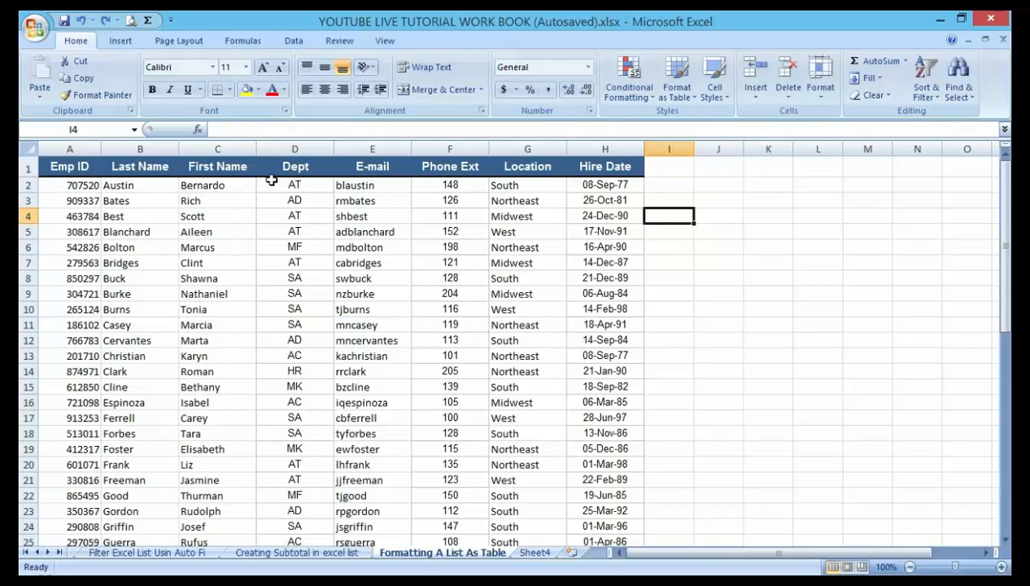
mouse_move(286, 218)
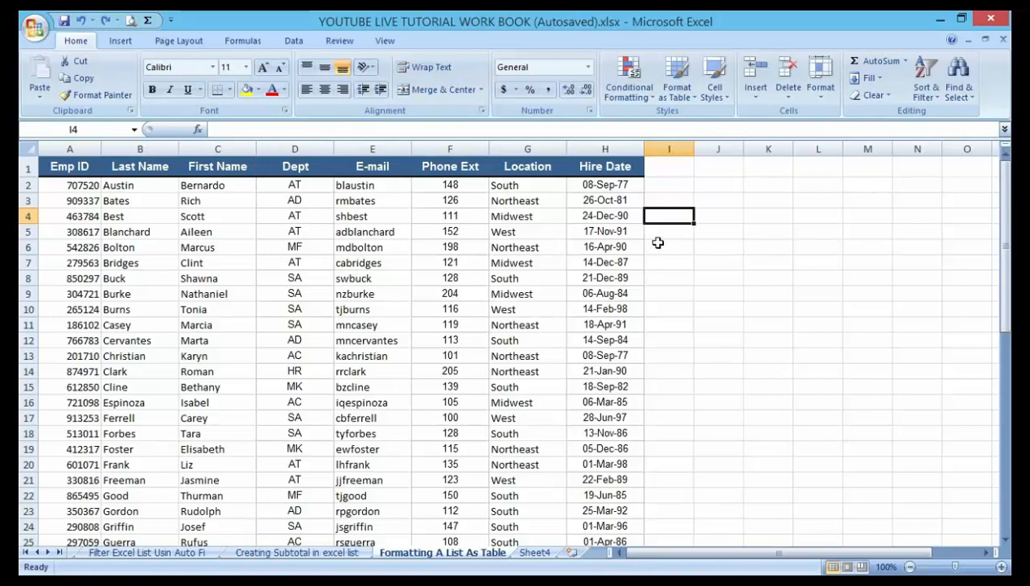
click(669, 231)
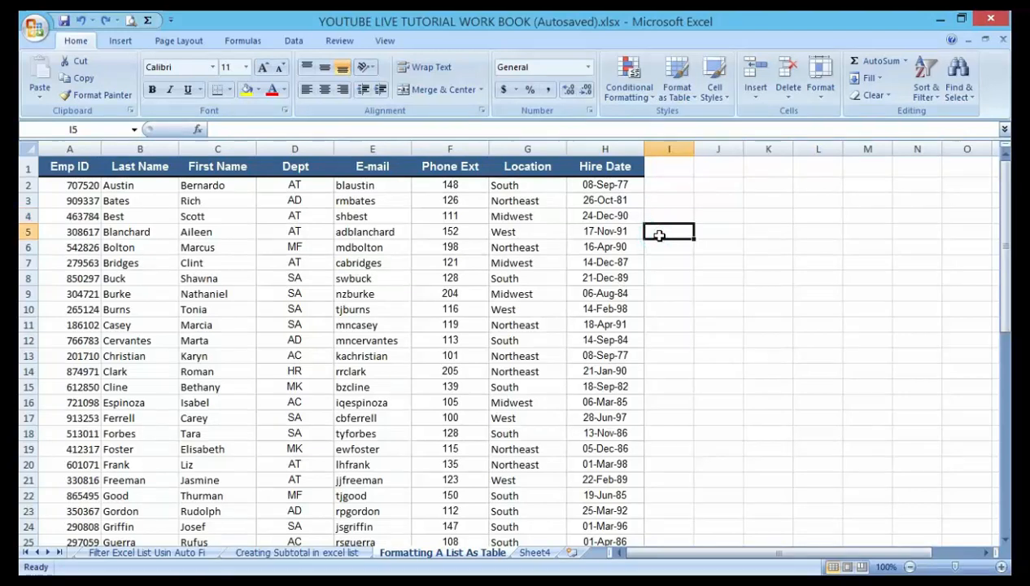
scroll(down, 3)
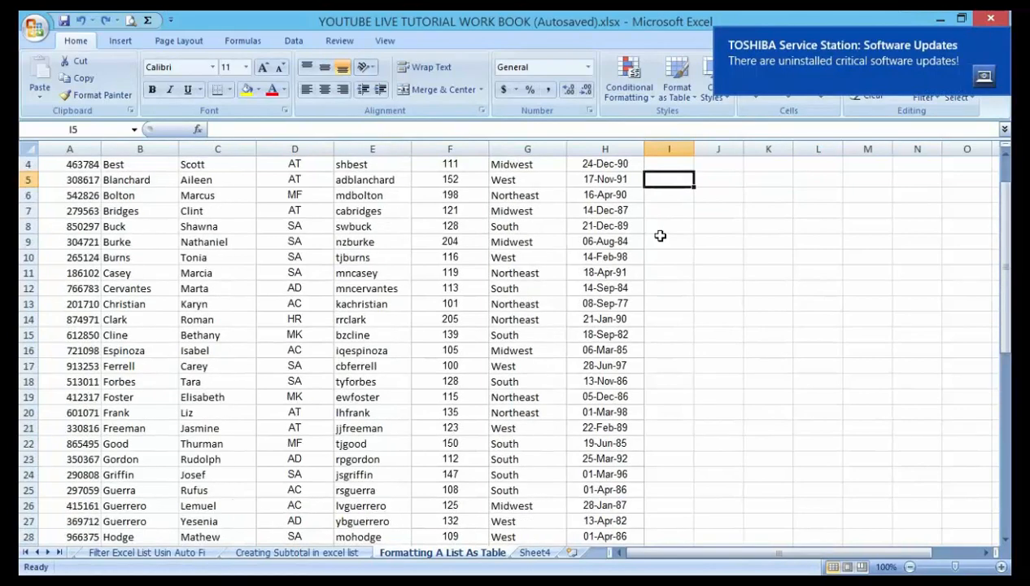
scroll(down, 3)
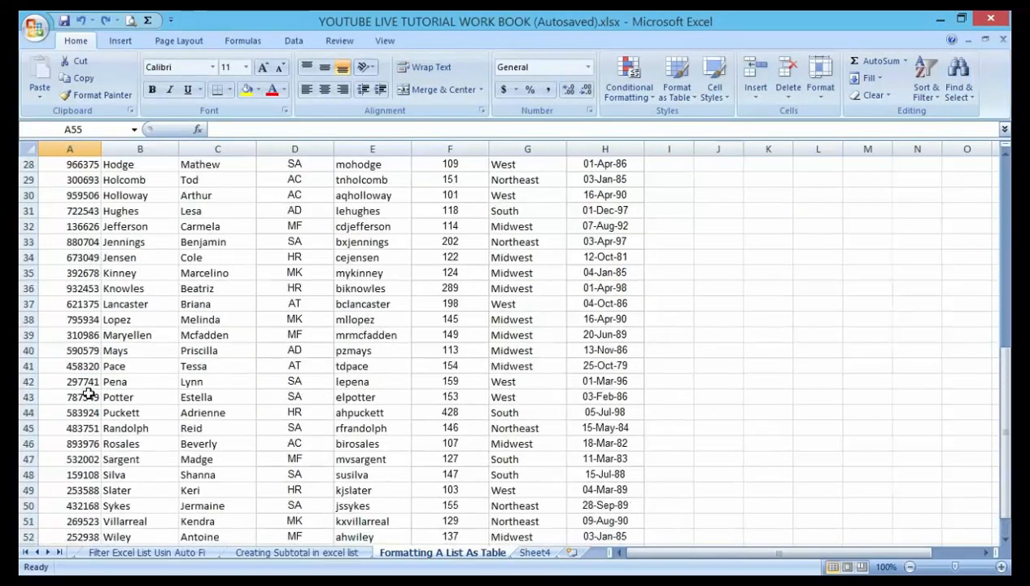
scroll(down, 3)
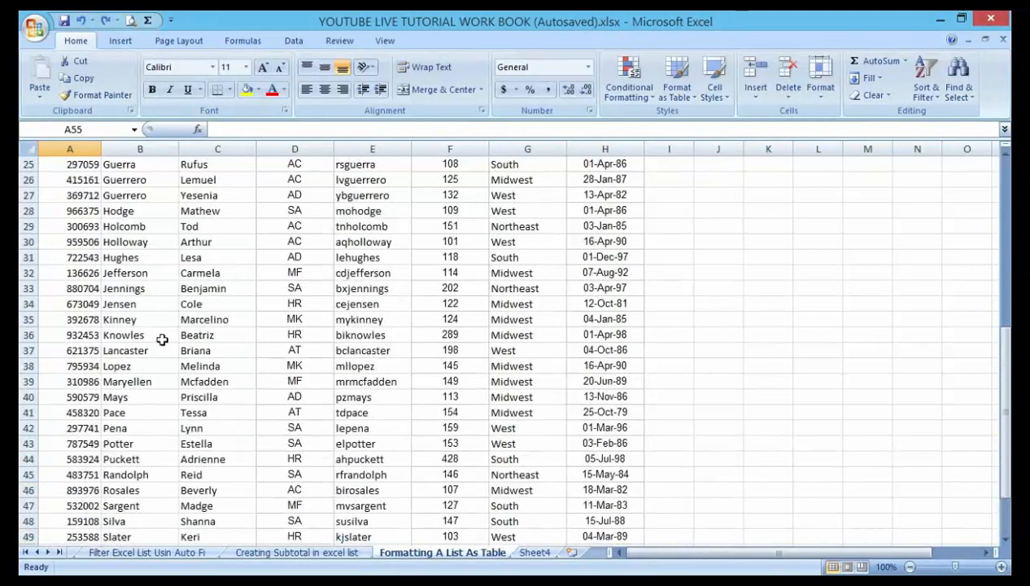
scroll(down, 3)
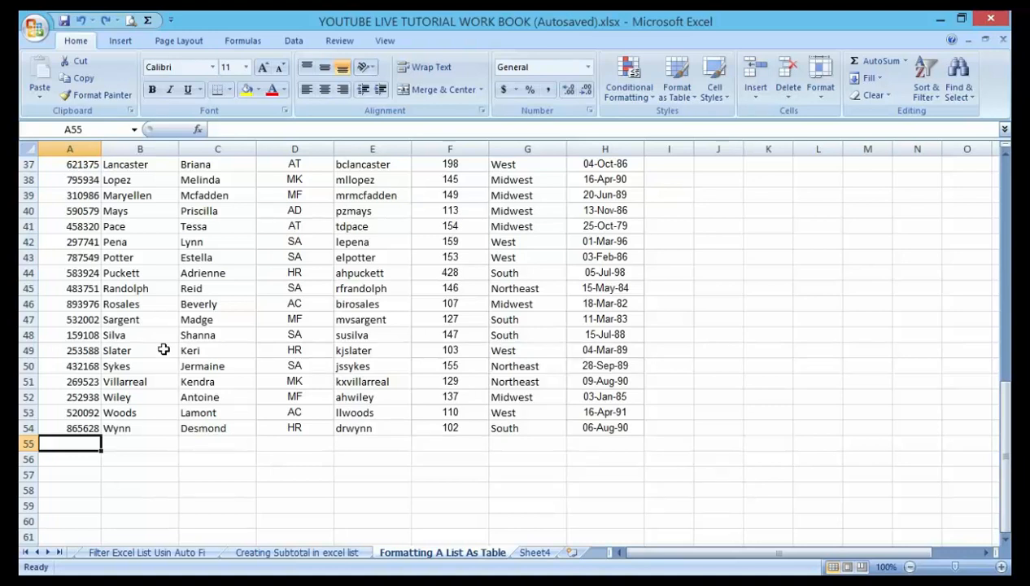
- Enter =COUNT( in A55 over the Emp ID cells A1:A54
text(=)
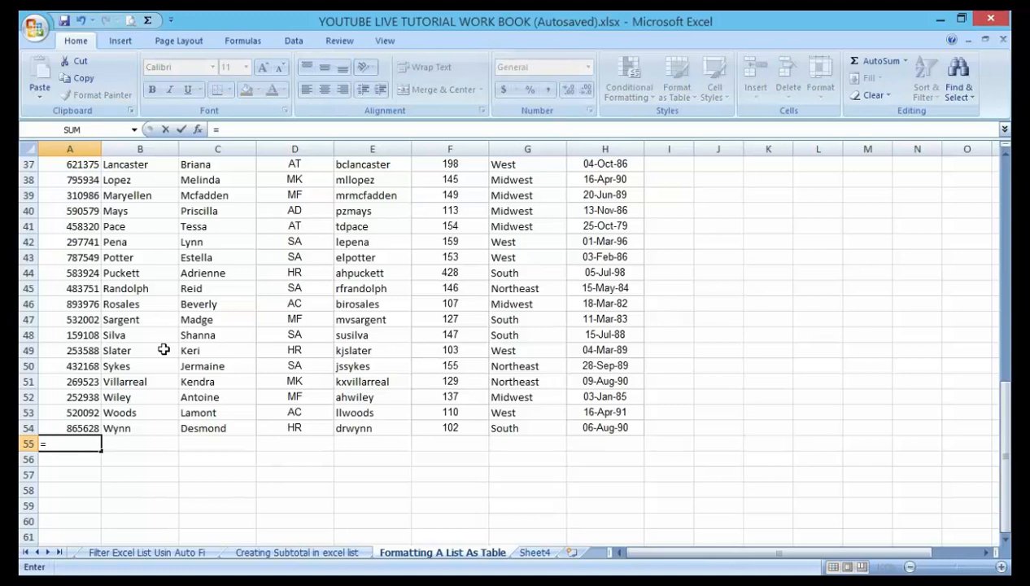
text(count)
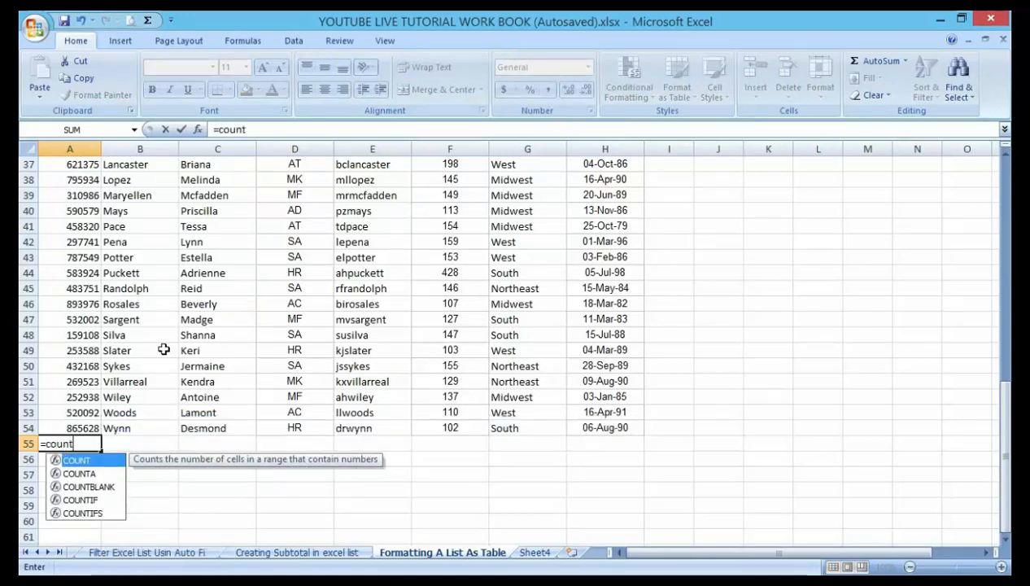
mouse_move(130, 432)
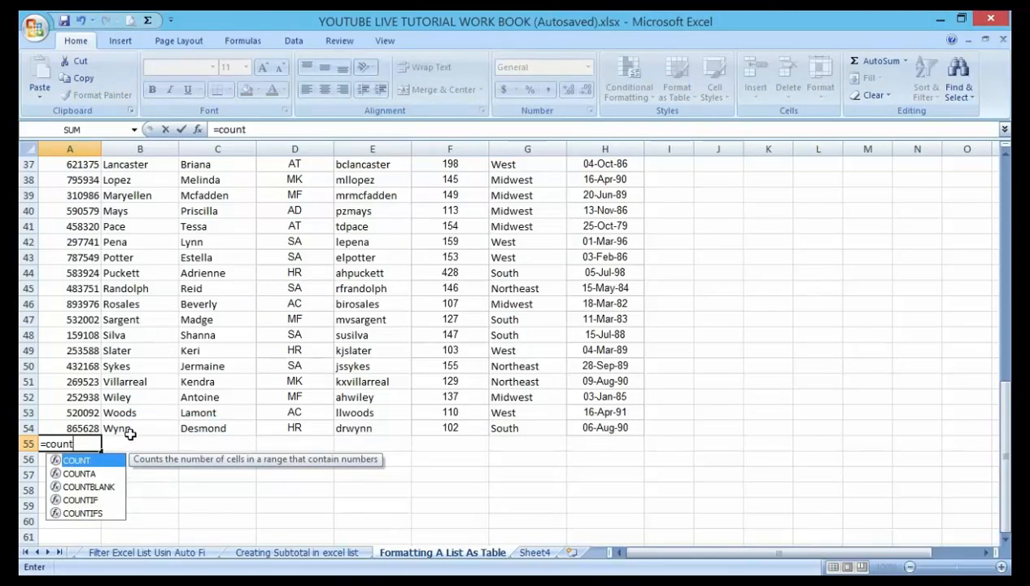
key(Enter)
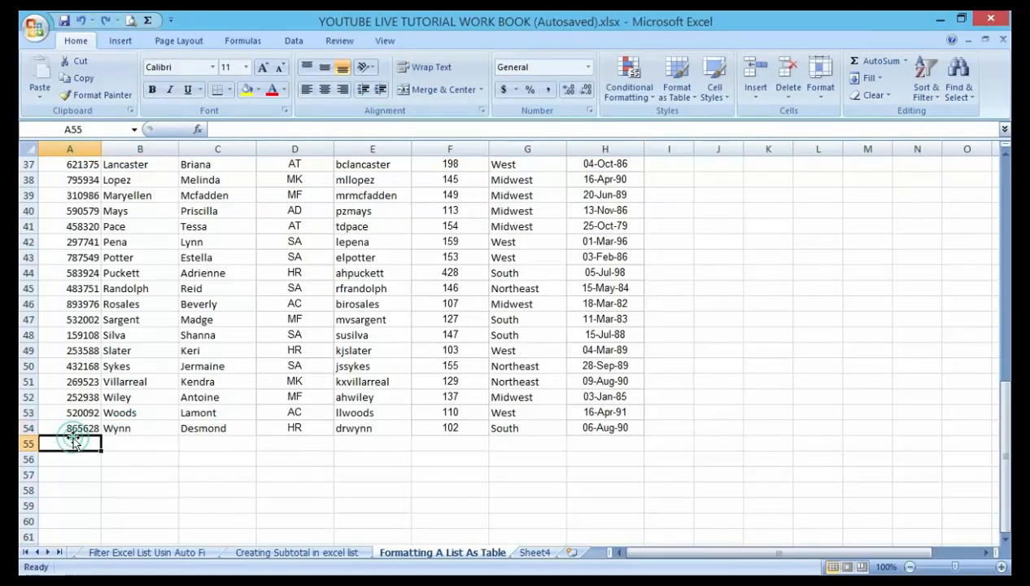
text(=)
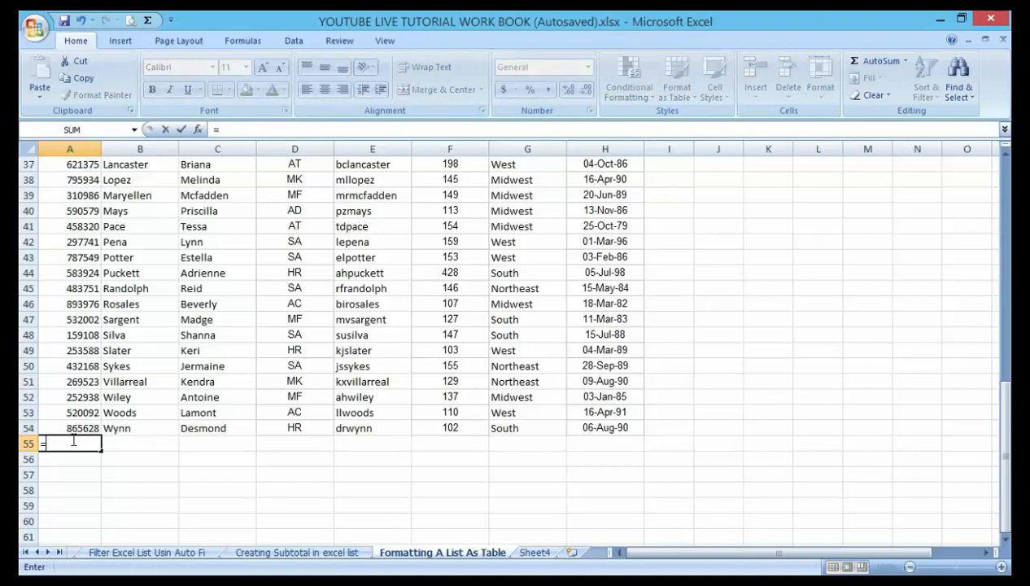
text(=coun)
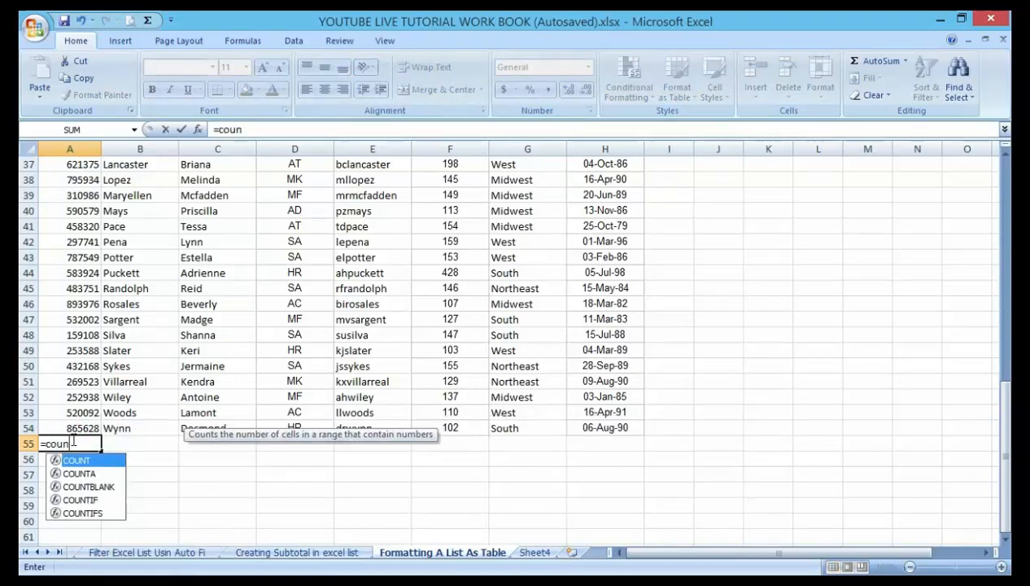
text(t()
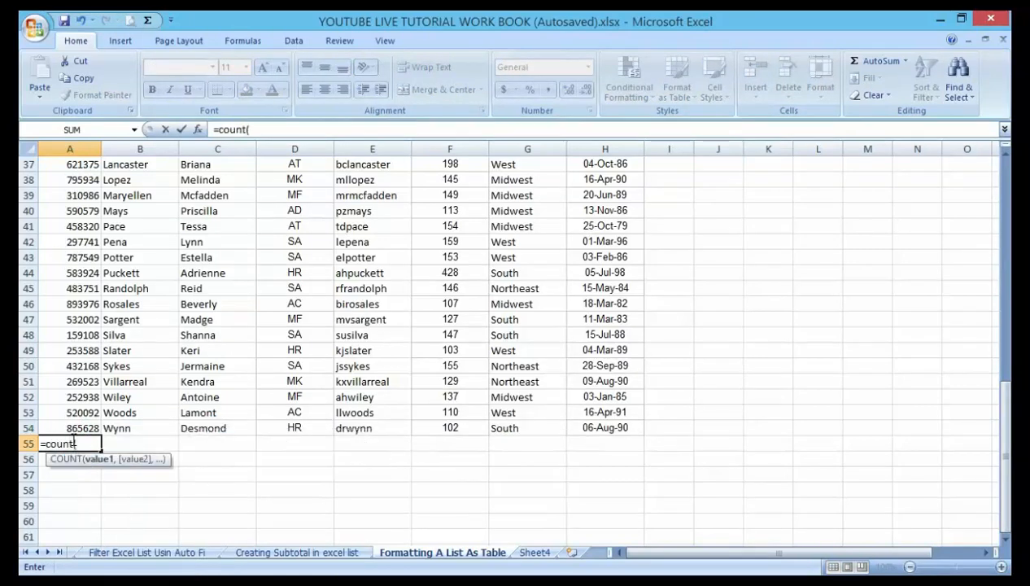
click(70, 428)
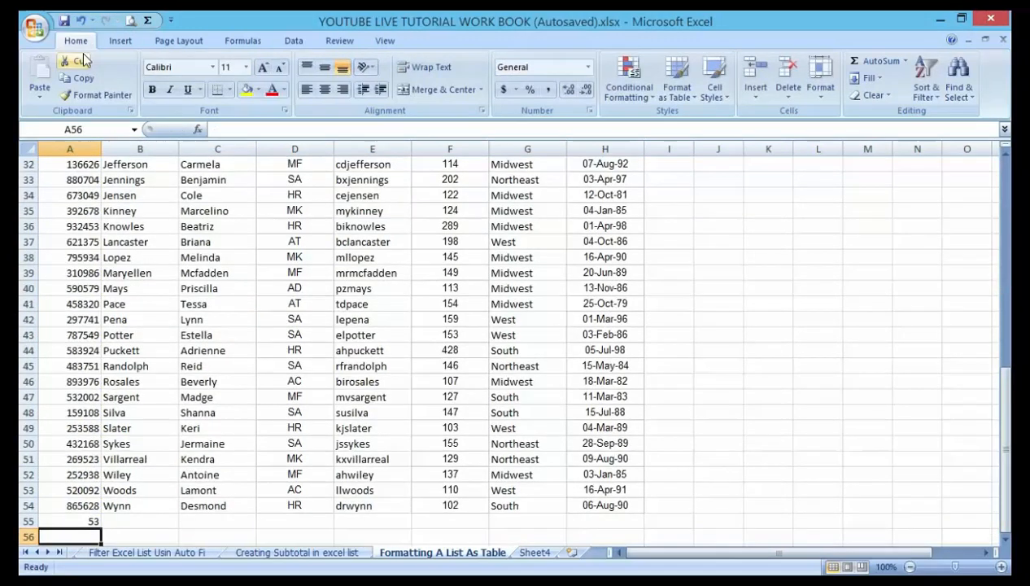
- Clear the =COUNT(A1:A54) formula from A55 and return to the top of the list
click(73, 61)
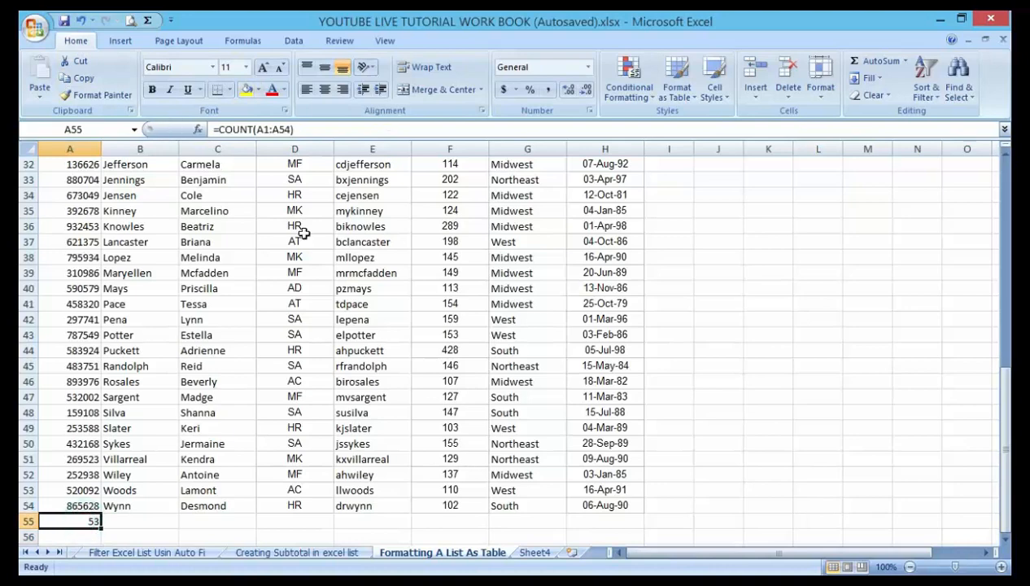
scroll(down, 3)
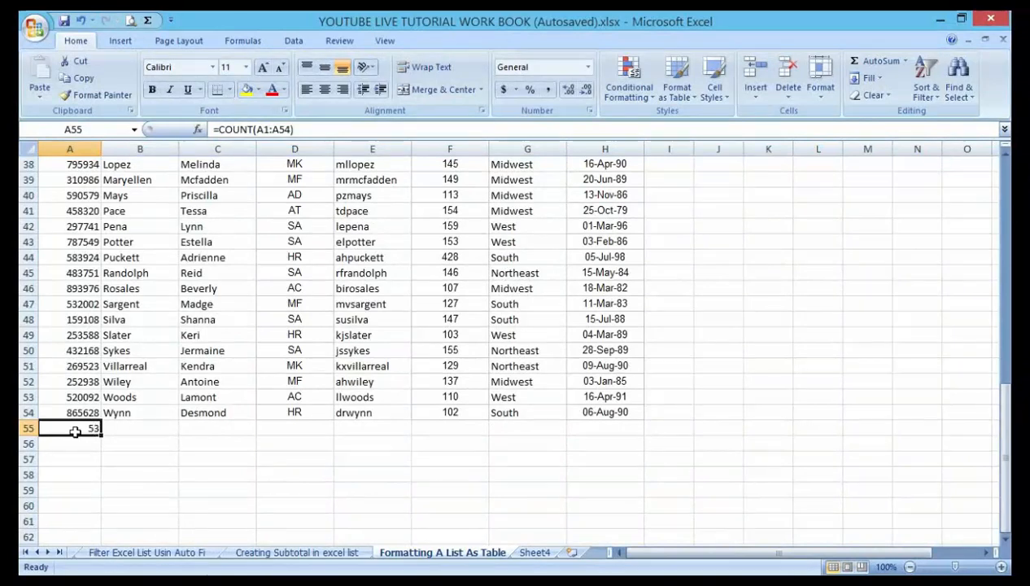
scroll(up, 3)
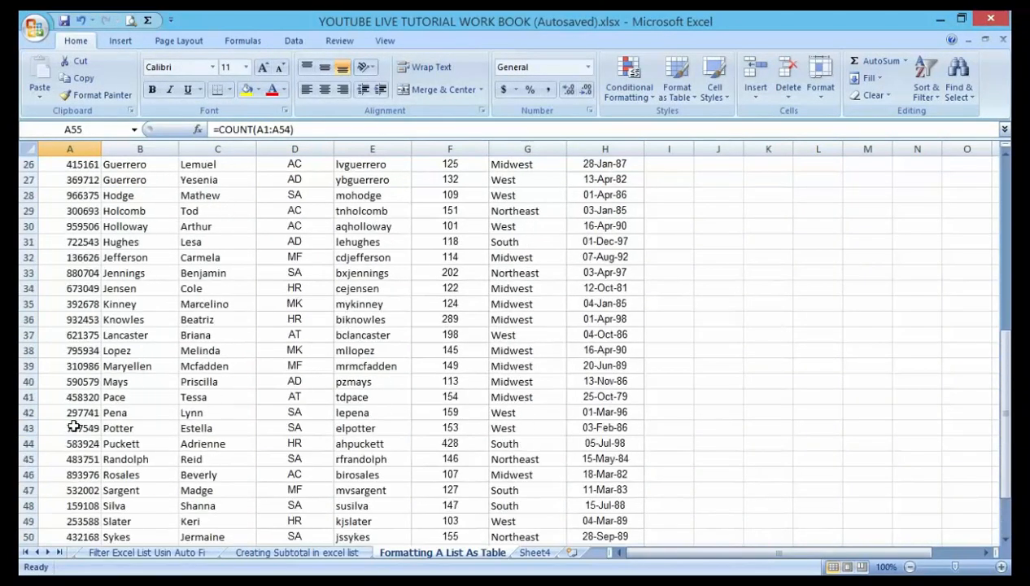
scroll(up, 3)
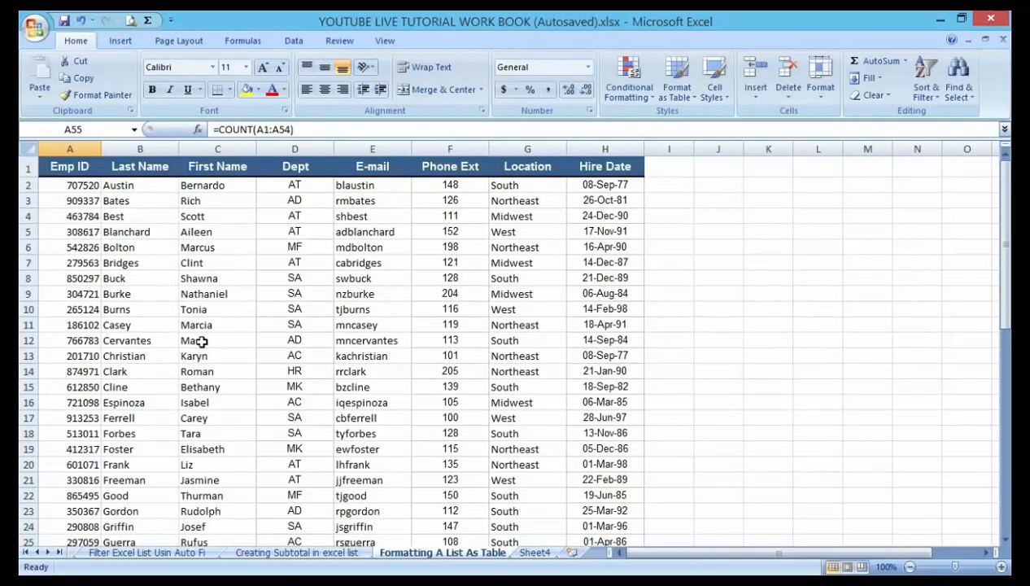
scroll(down, 3)
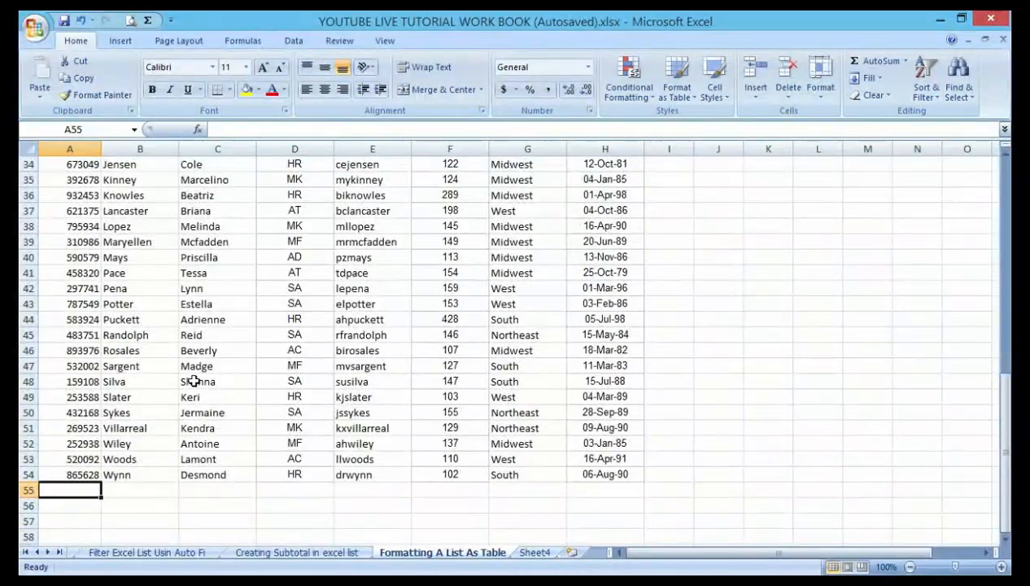
scroll(up, 3)
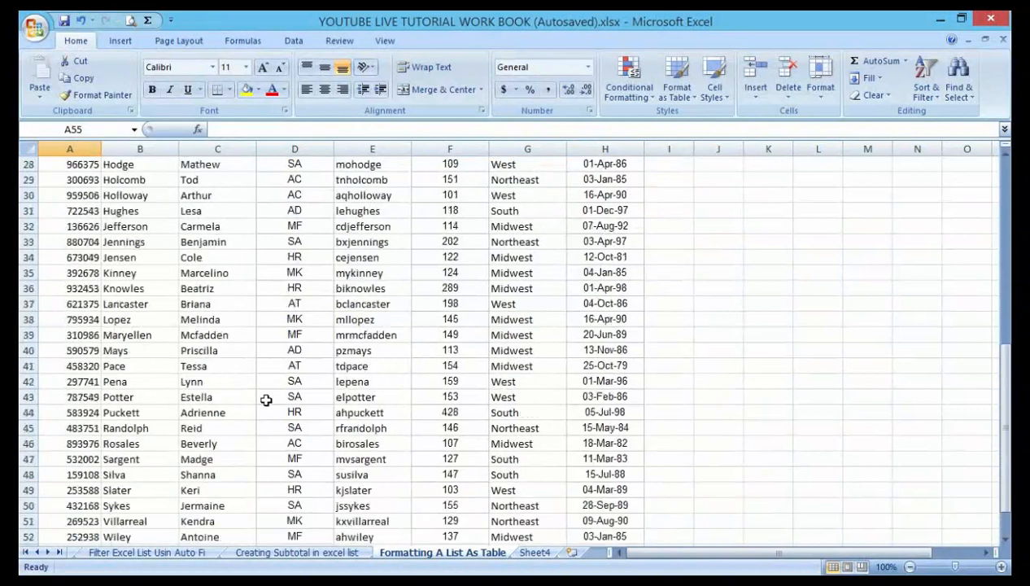
scroll(up, 3)
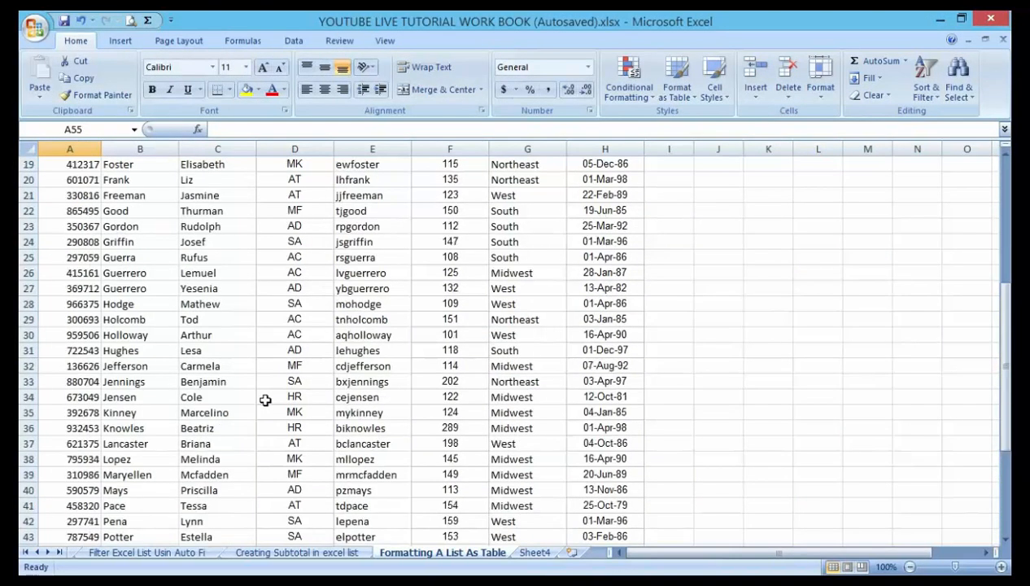
scroll(up, 3)
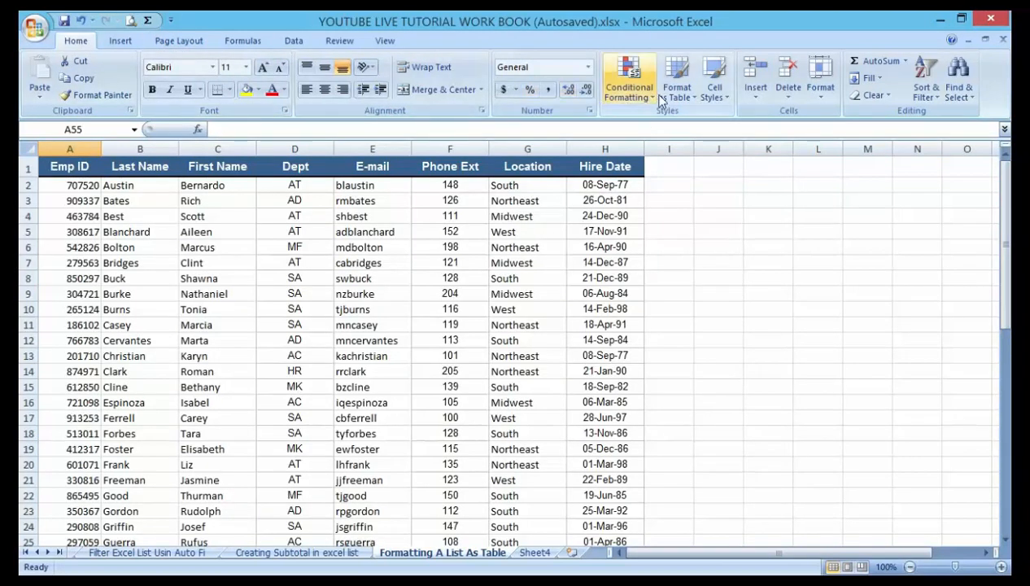
mouse_move(677, 78)
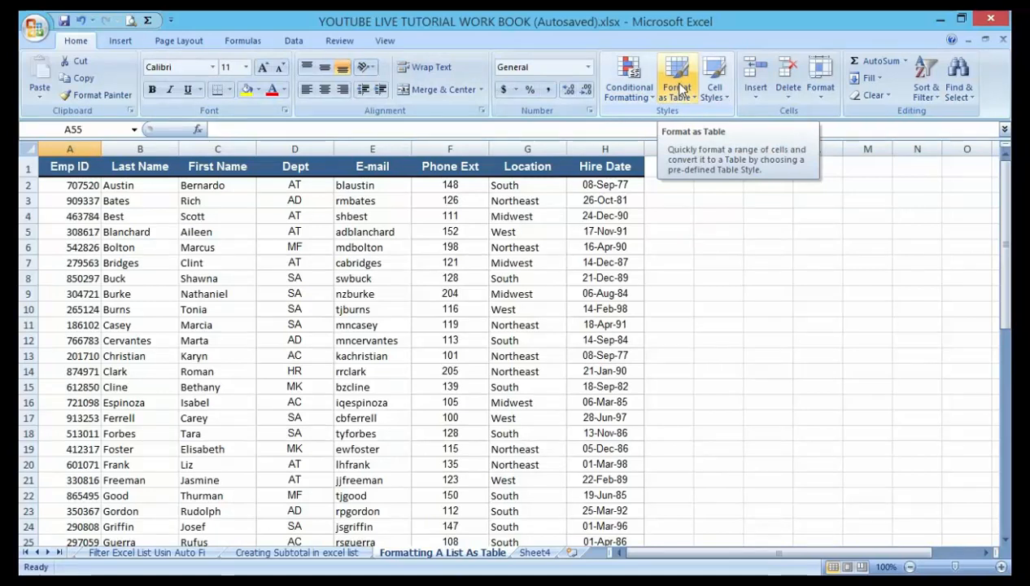
- Apply Table Style Medium 10 (red) from the Format as Table gallery
click(677, 79)
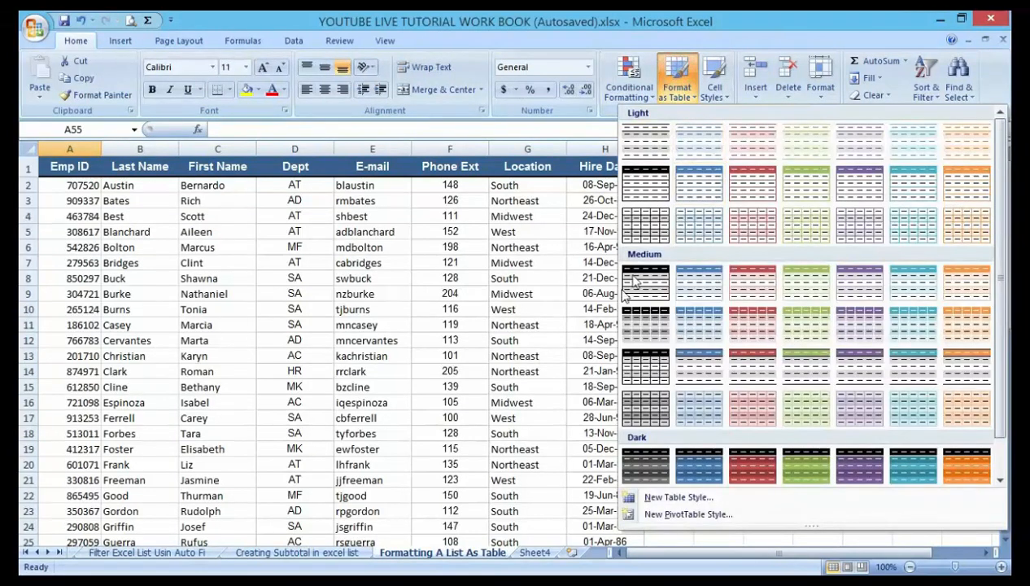
mouse_move(753, 331)
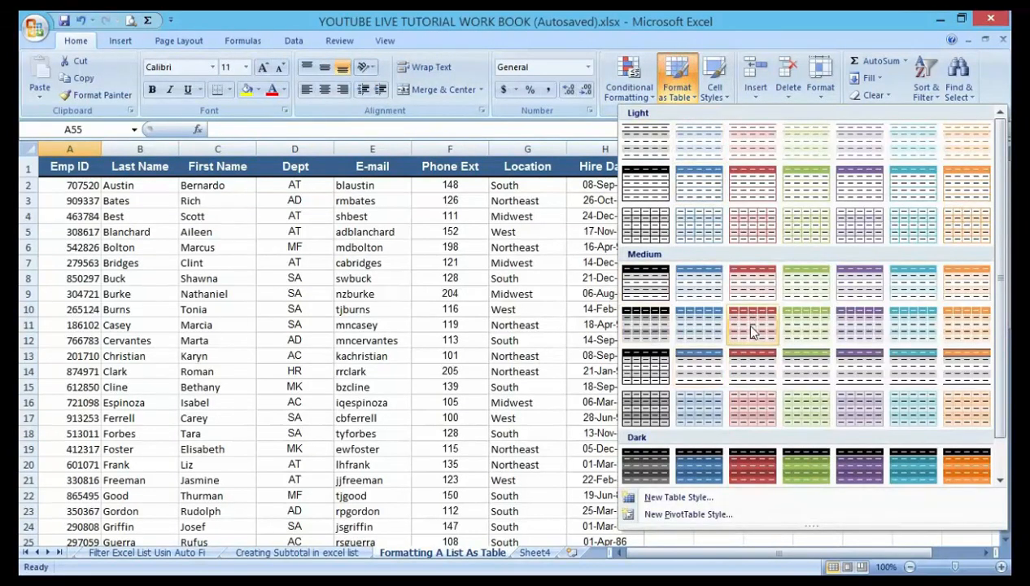
mouse_move(752, 284)
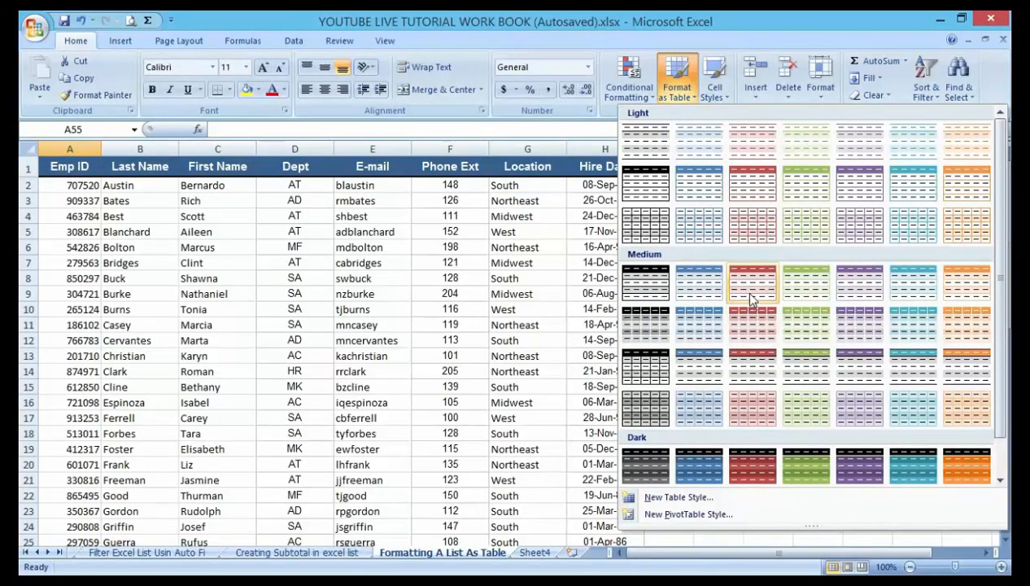
mouse_move(752, 324)
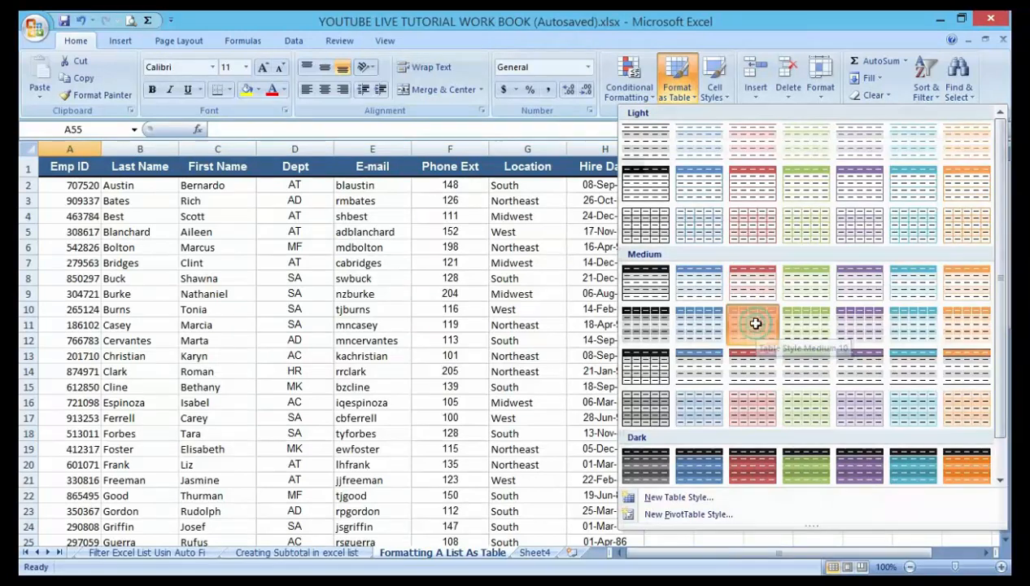
click(751, 324)
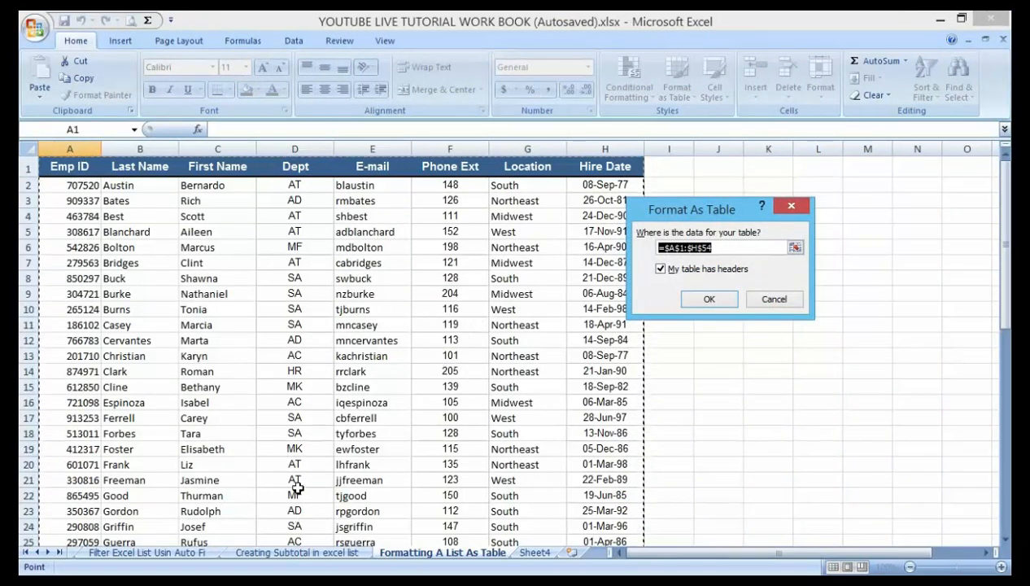
- Confirm range A1:H54 with headers and review the Table Style Options
click(708, 298)
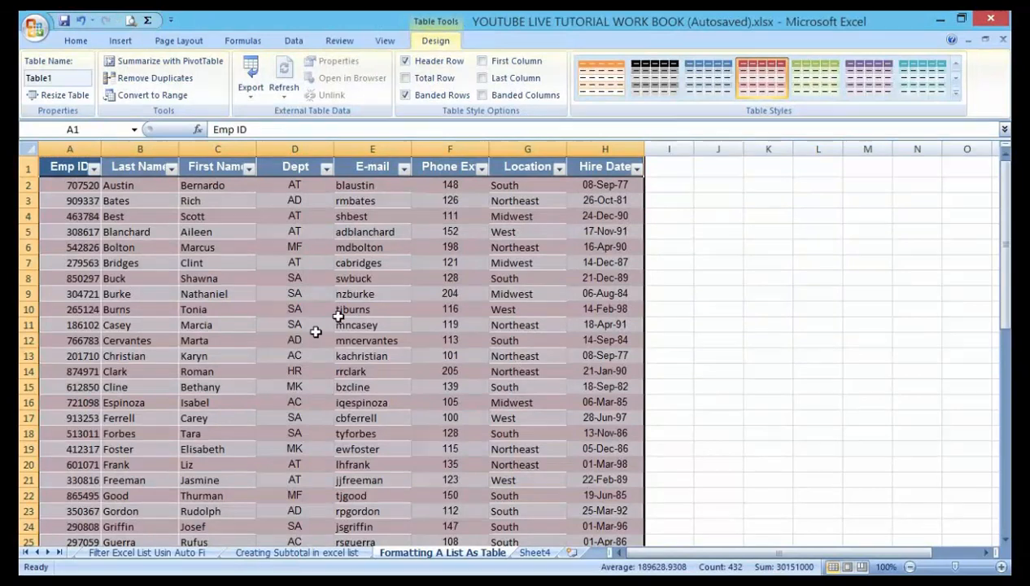
mouse_move(138, 207)
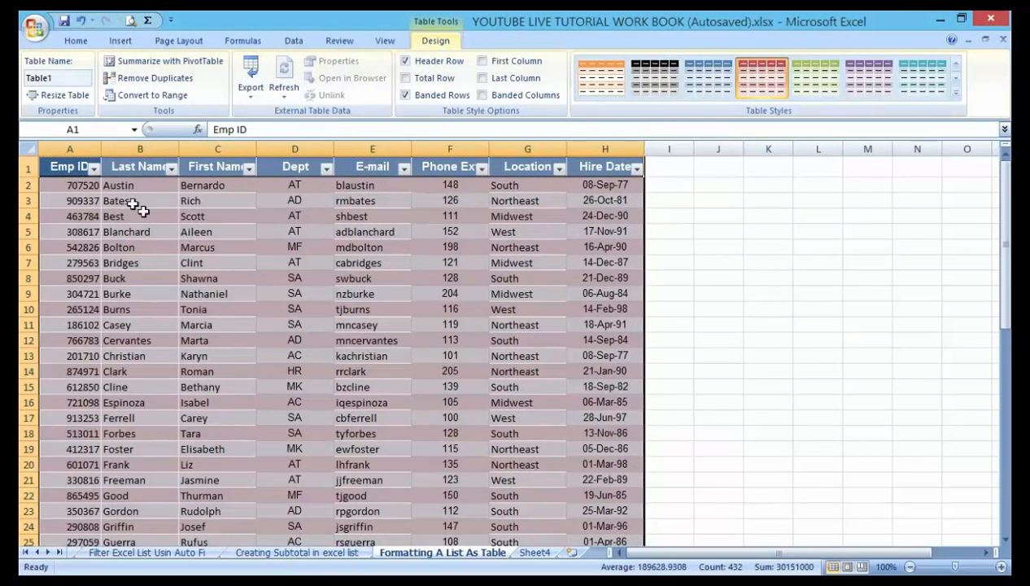
click(91, 167)
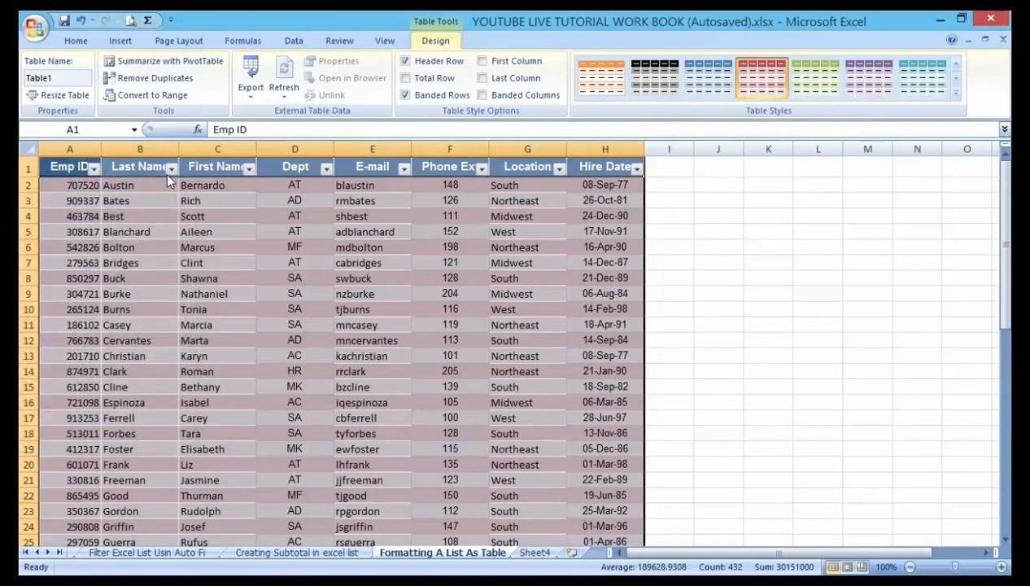
click(173, 167)
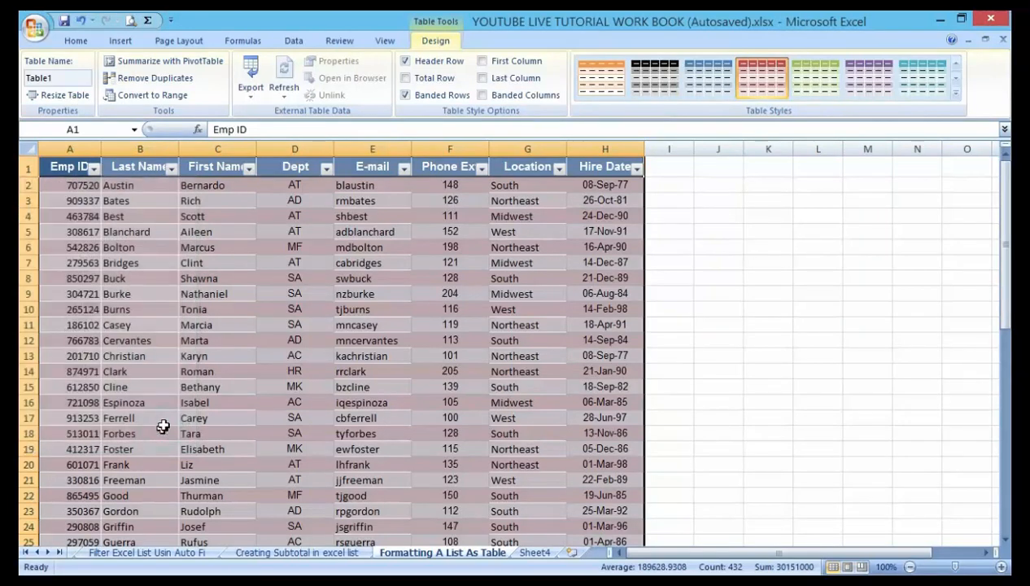
mouse_move(195, 403)
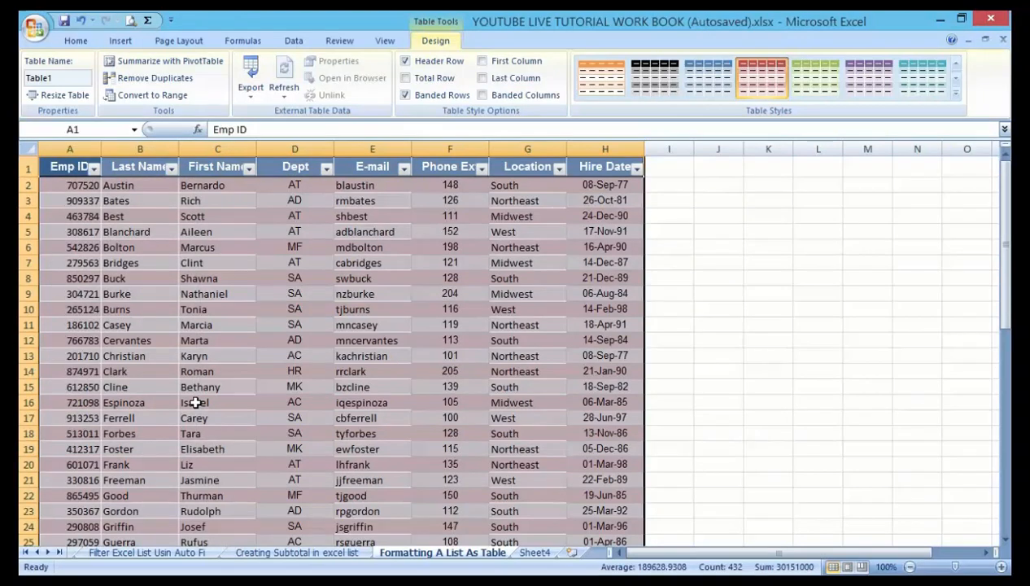
mouse_move(225, 416)
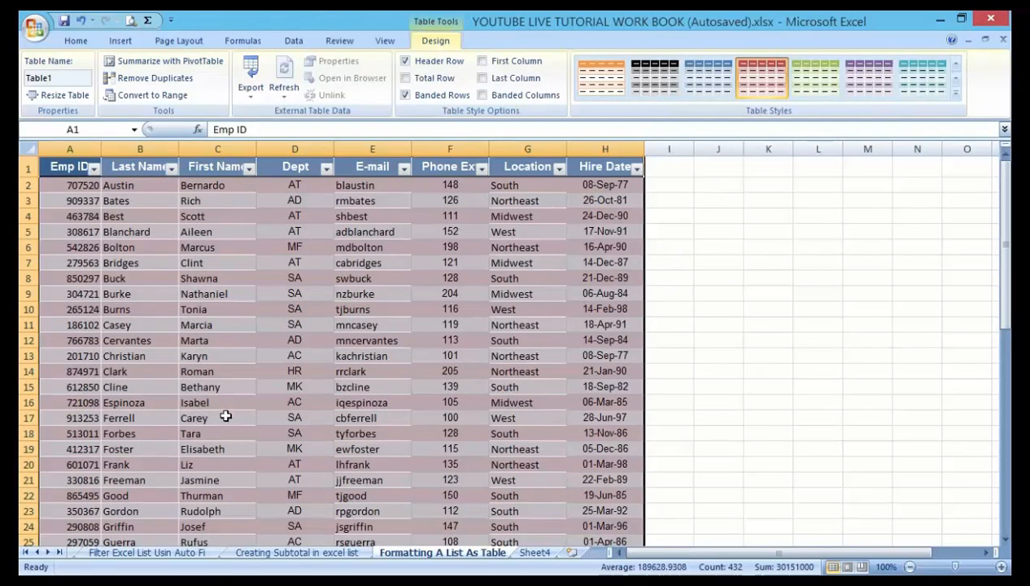
mouse_move(267, 435)
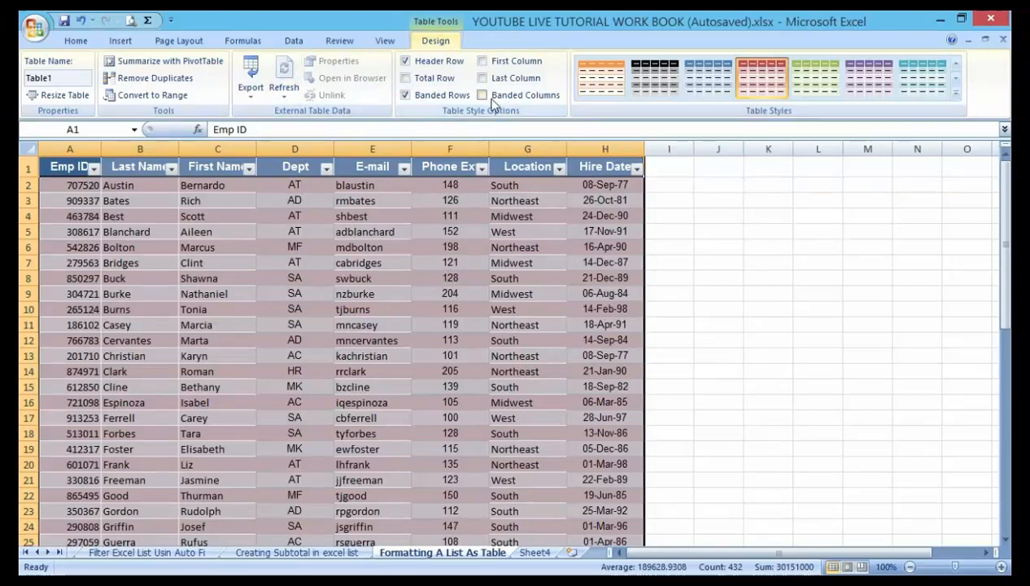
mouse_move(406, 77)
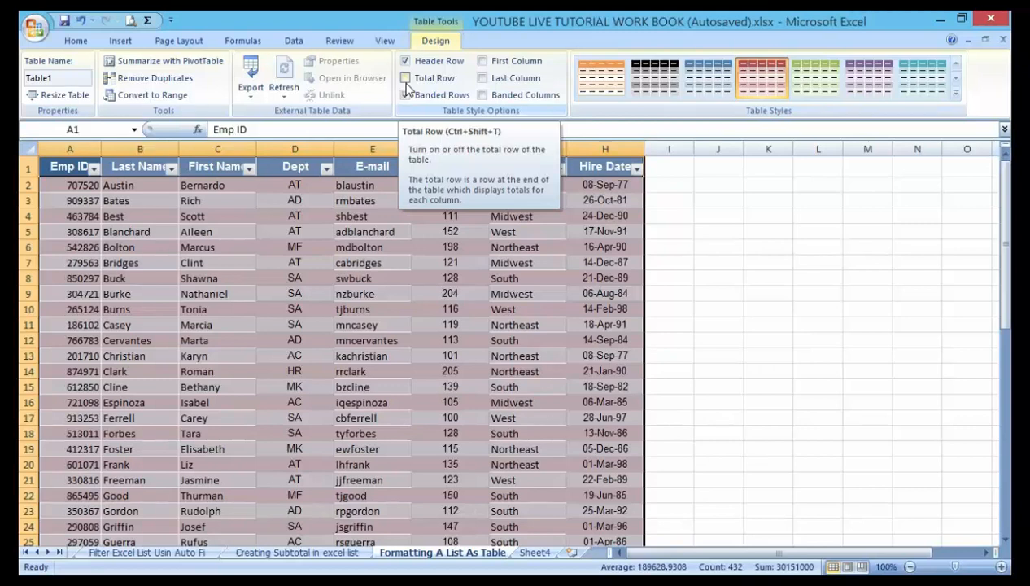
- Turn on Total Row and inspect the Total label and Hire Date count of 53
click(405, 77)
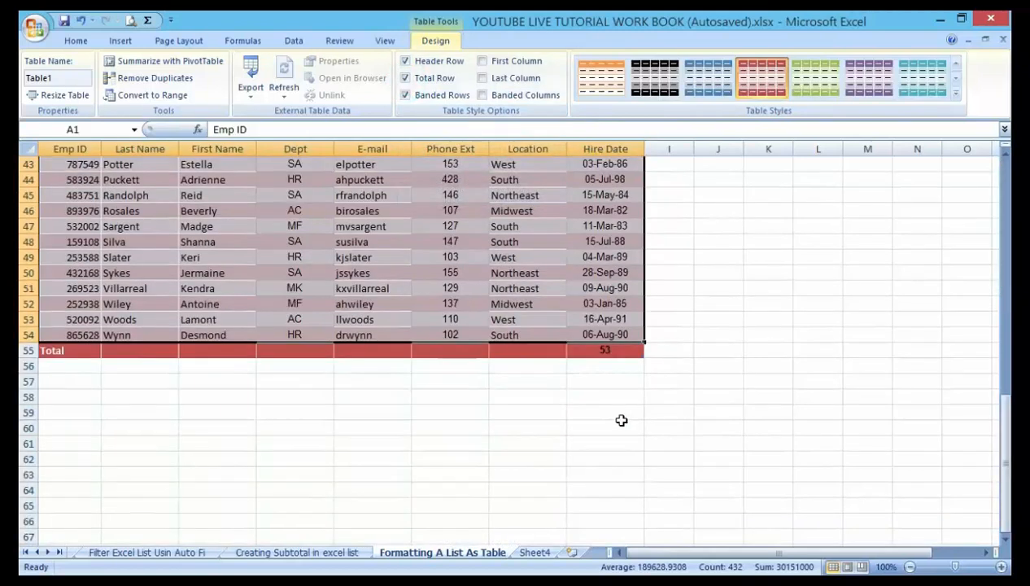
mouse_move(181, 277)
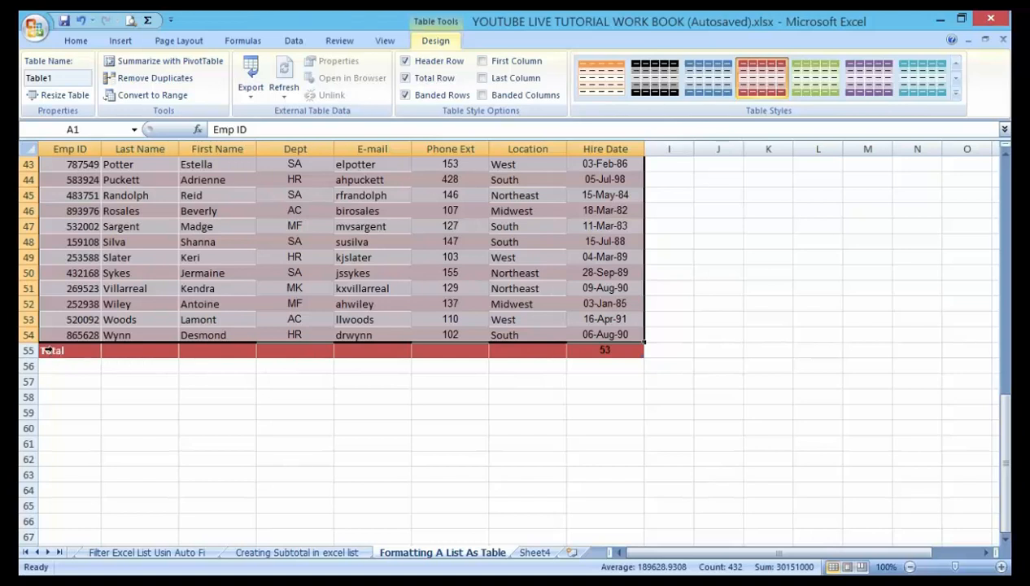
click(52, 350)
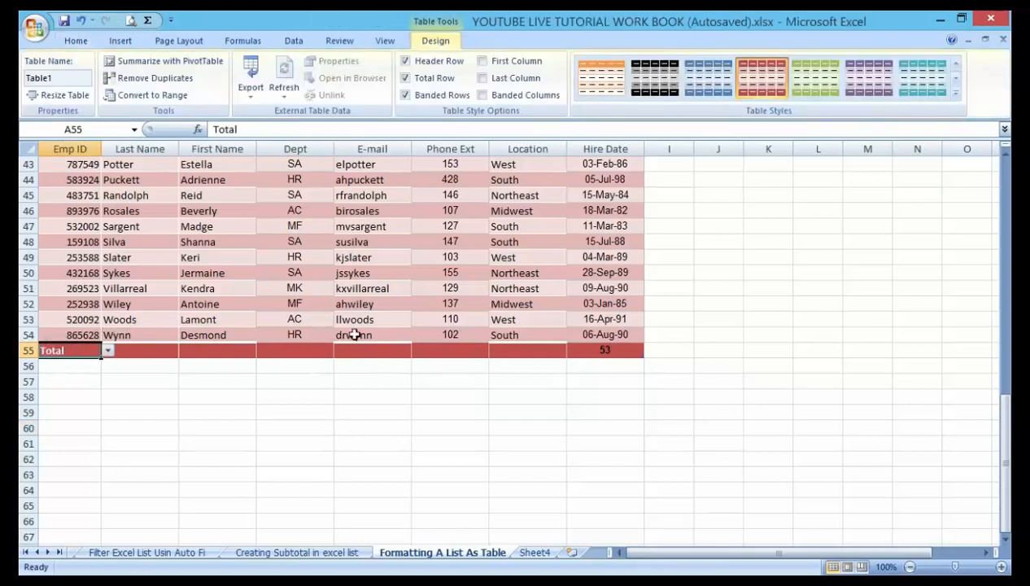
mouse_move(261, 374)
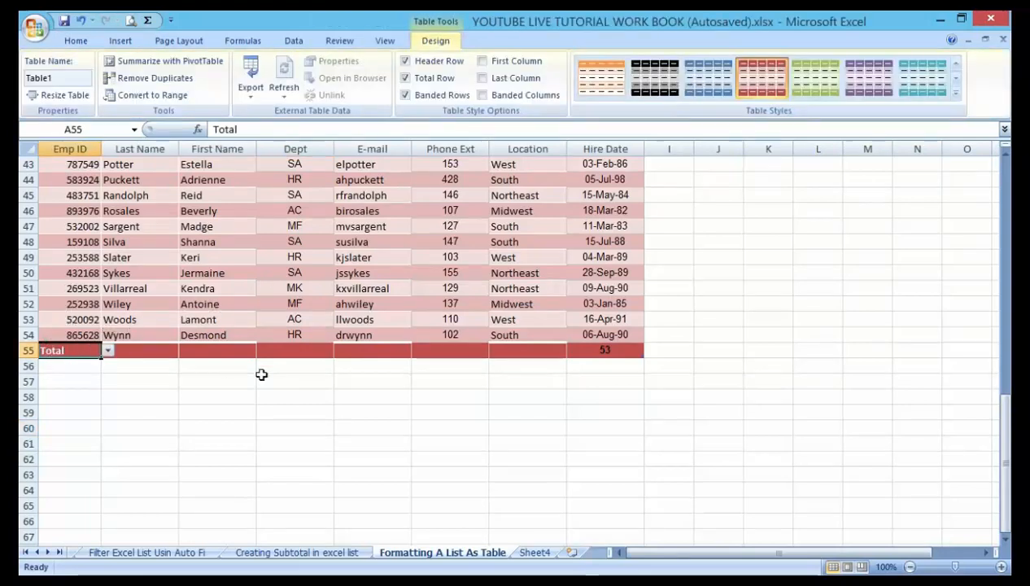
mouse_move(619, 354)
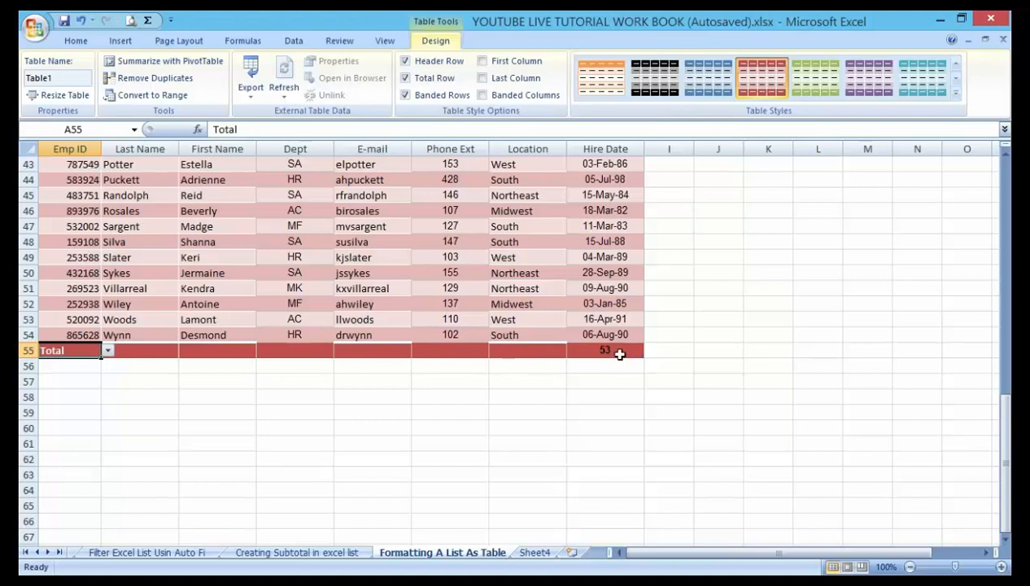
click(604, 349)
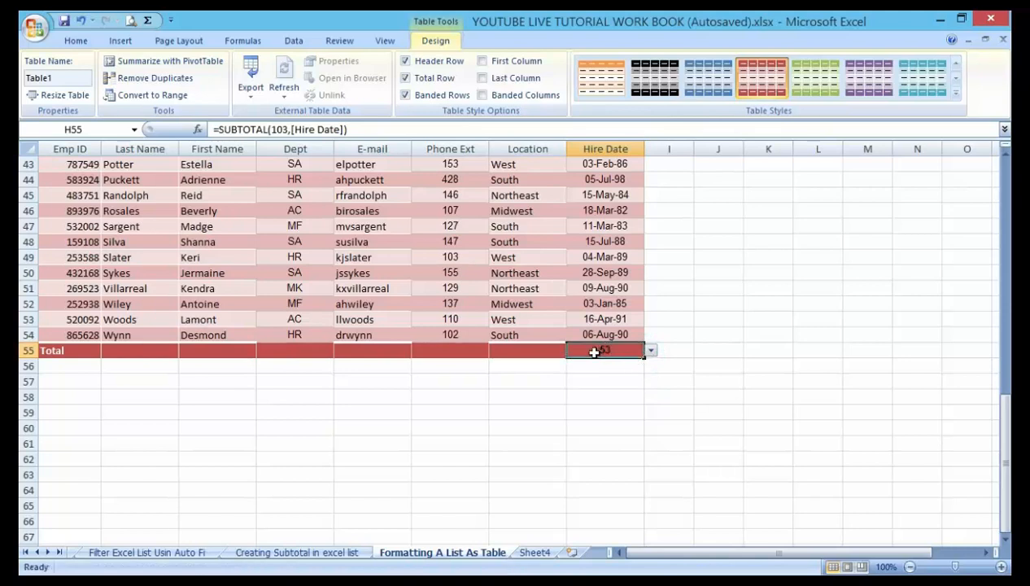
click(50, 350)
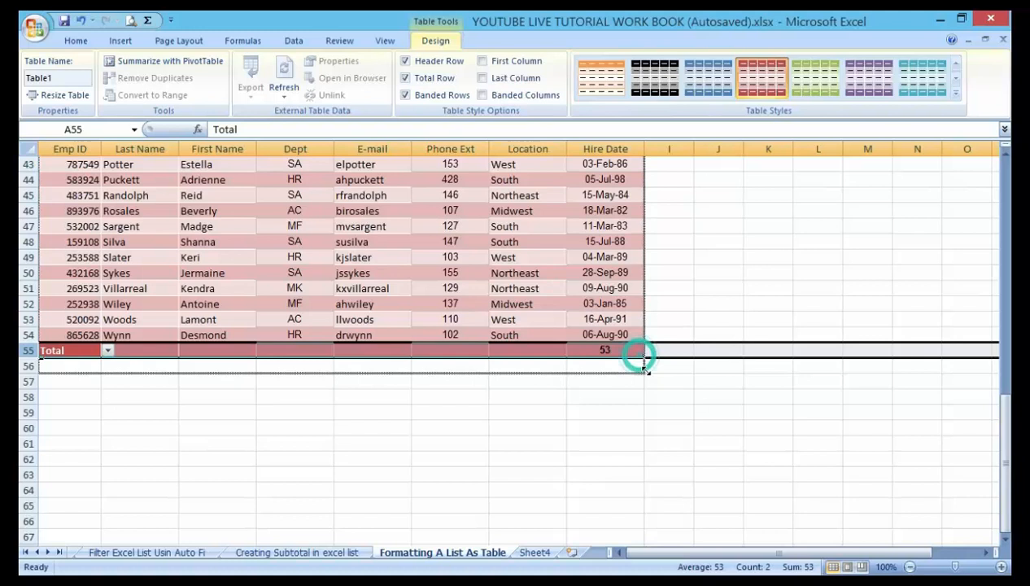
- Resize the table down to row 62 and select cell A55 for a new record
drag(643, 358, 647, 474)
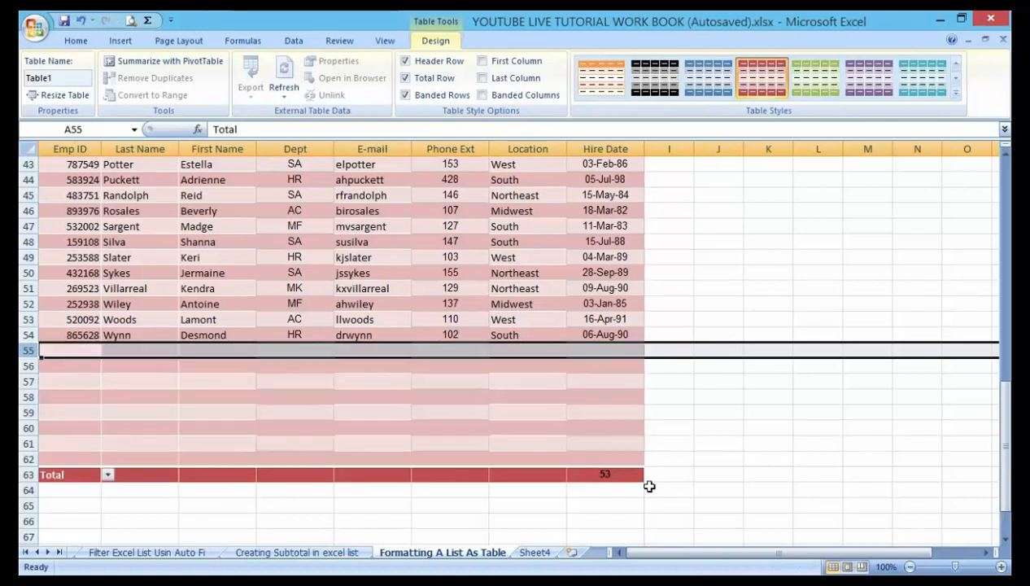
click(717, 458)
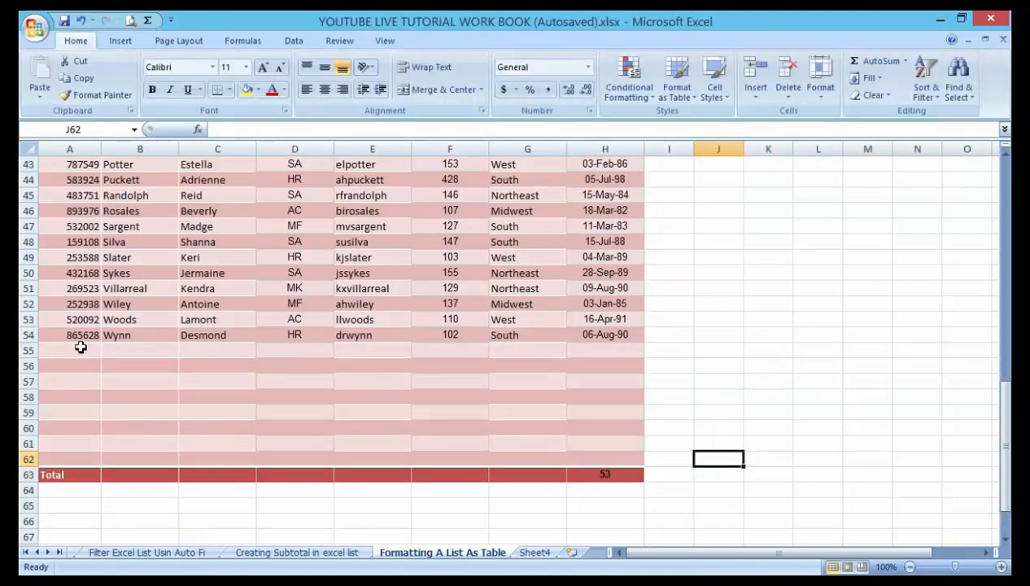
click(69, 350)
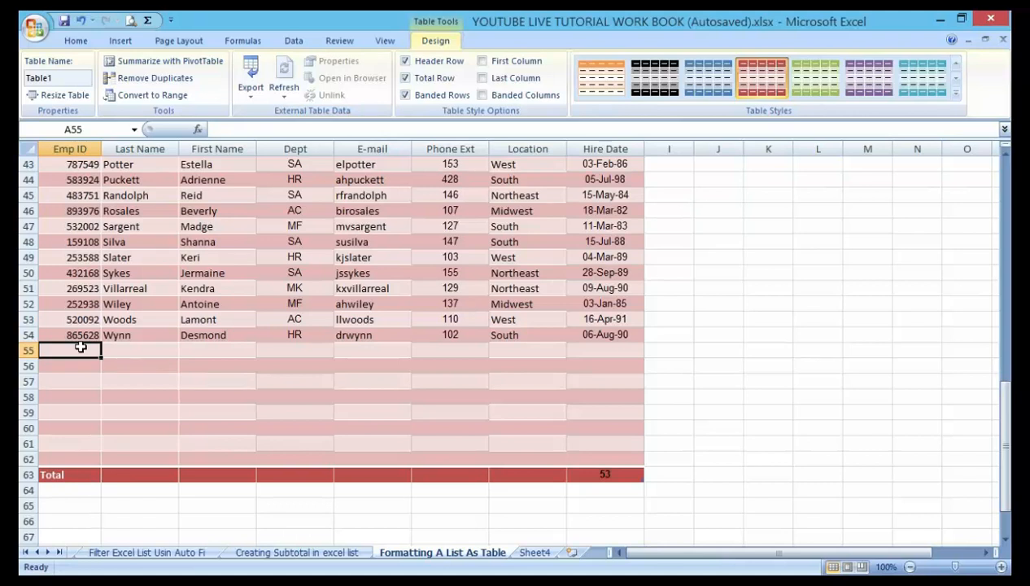
text(465090)
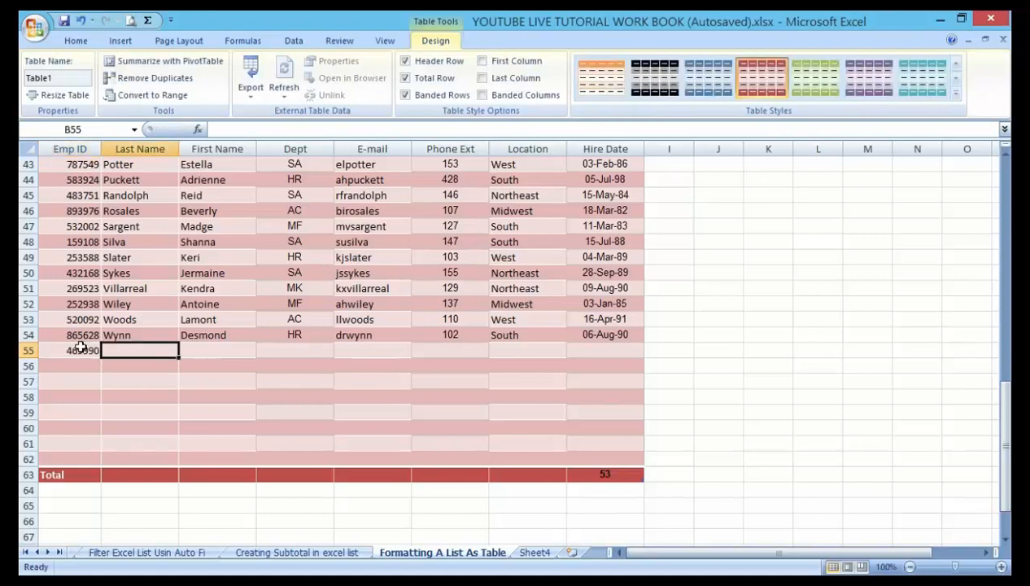
text(Joy)
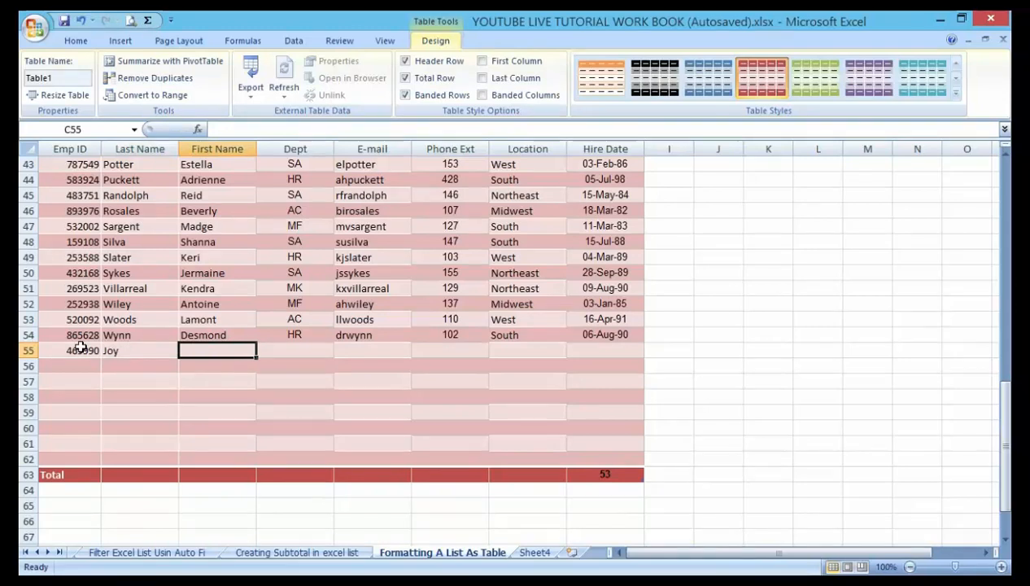
text(Beson)
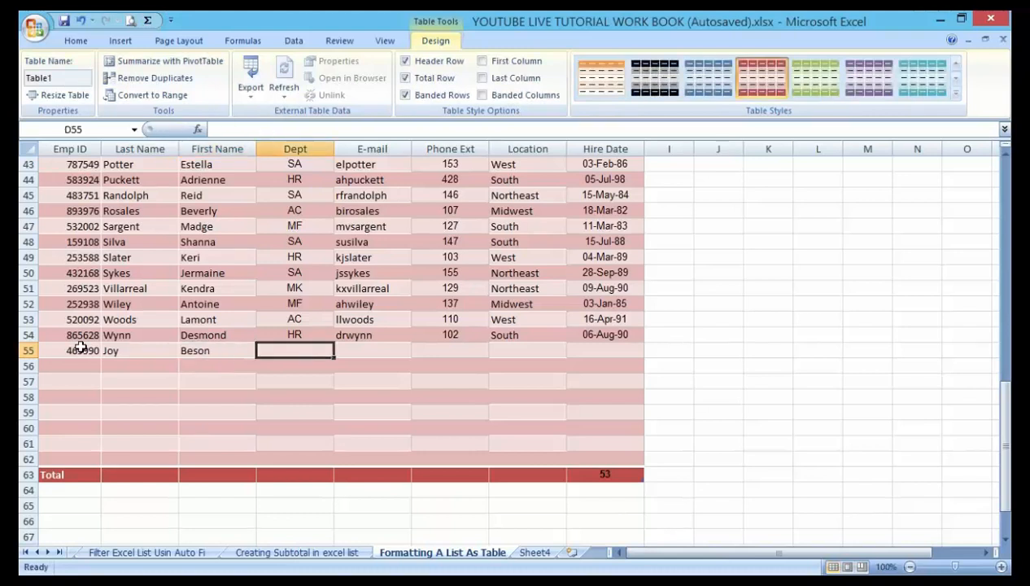
text(HR)
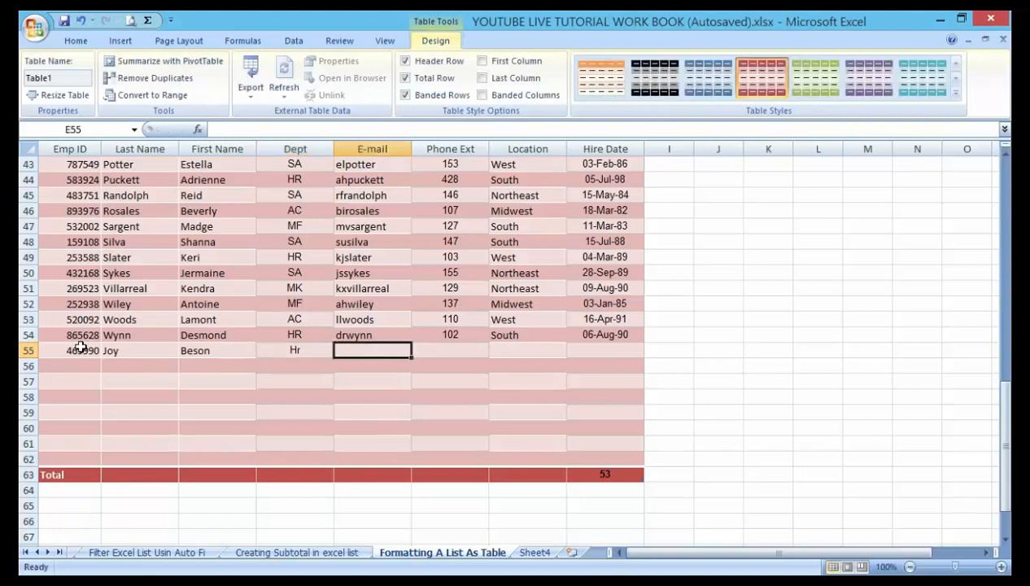
text(T)
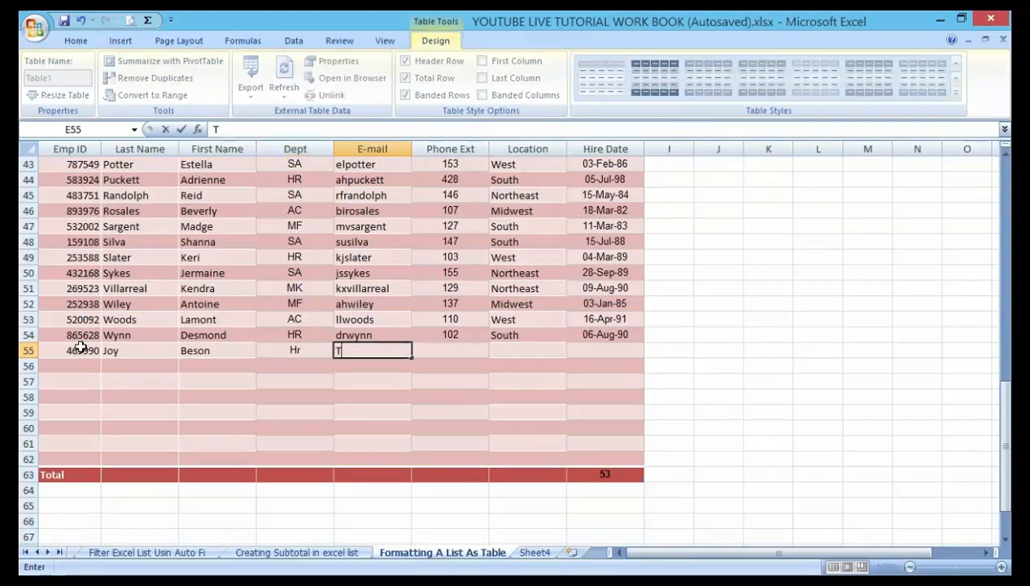
text(ho)
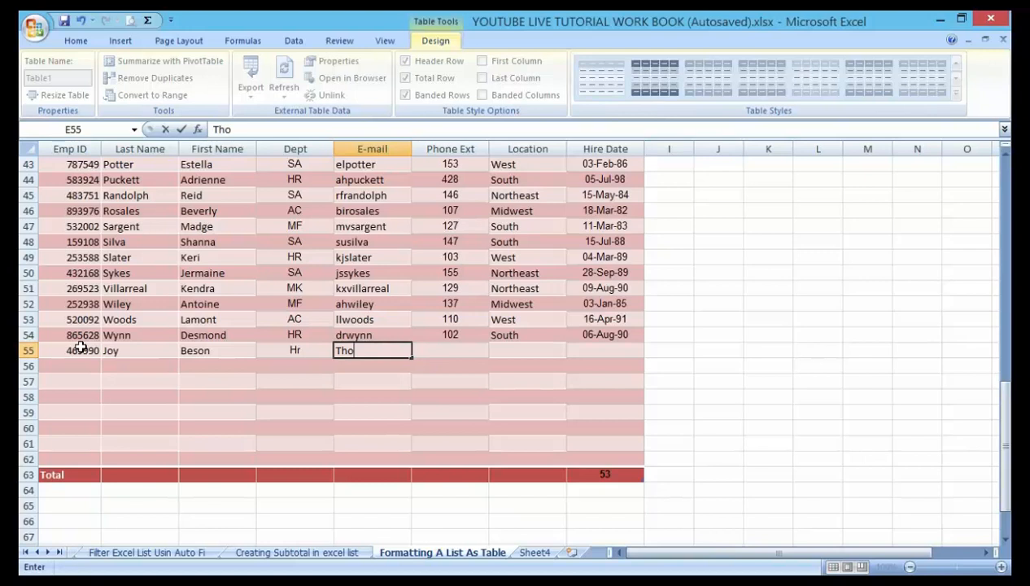
text(mp)
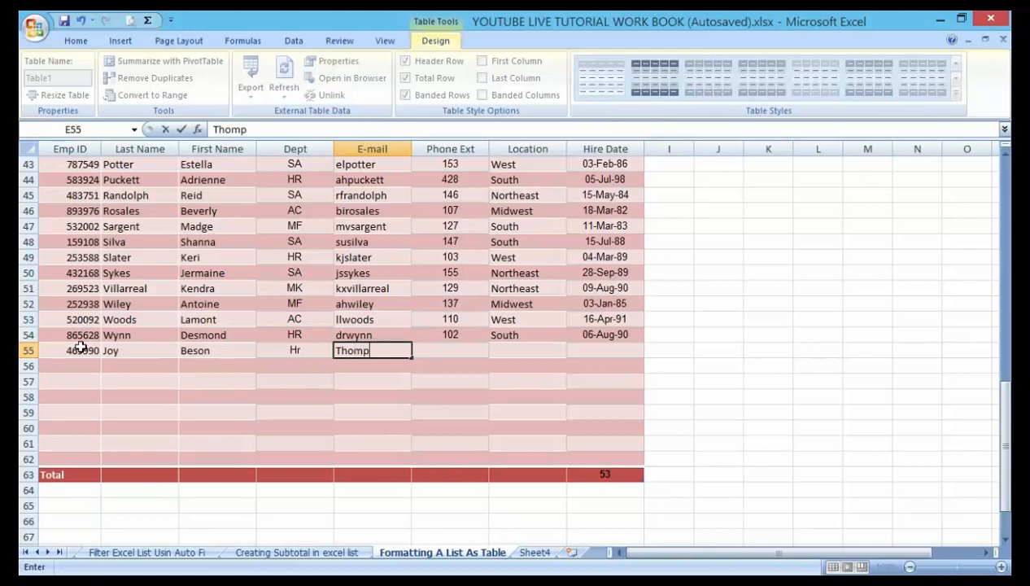
text(sn)
click(449, 350)
text(102)
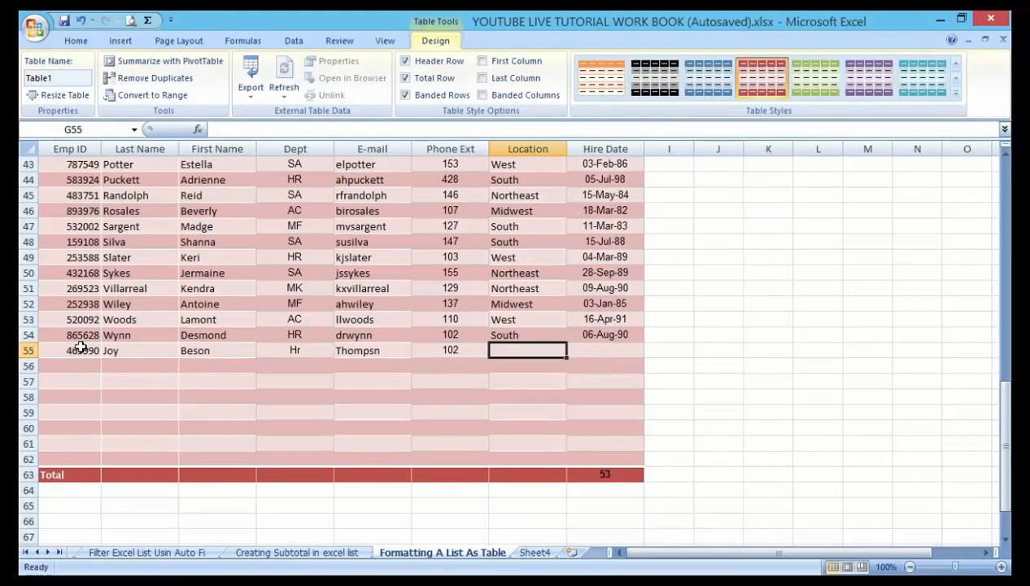
- Fill in extension 102, region East and hire date 06-Jul-89
text(East)
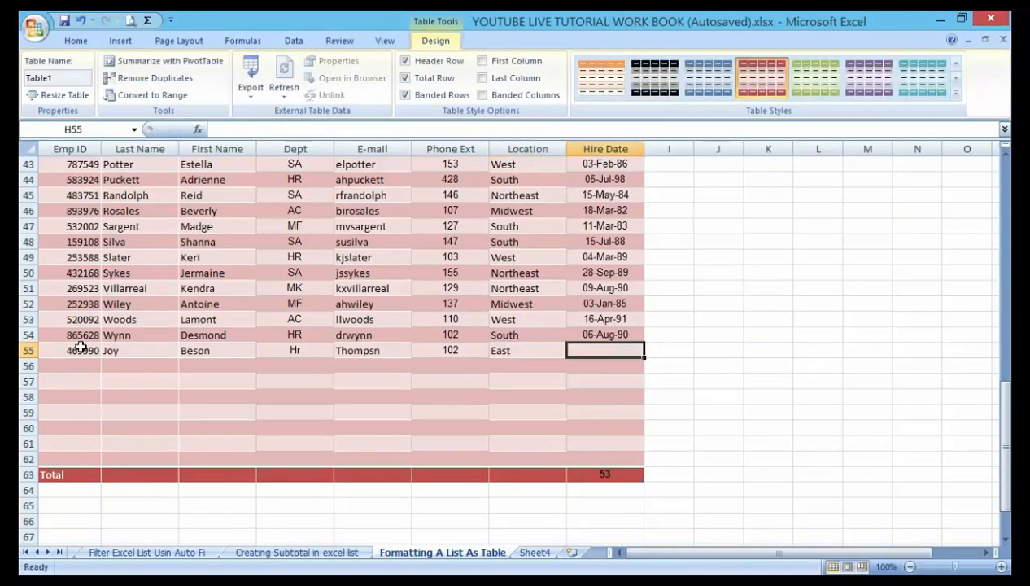
text(0)
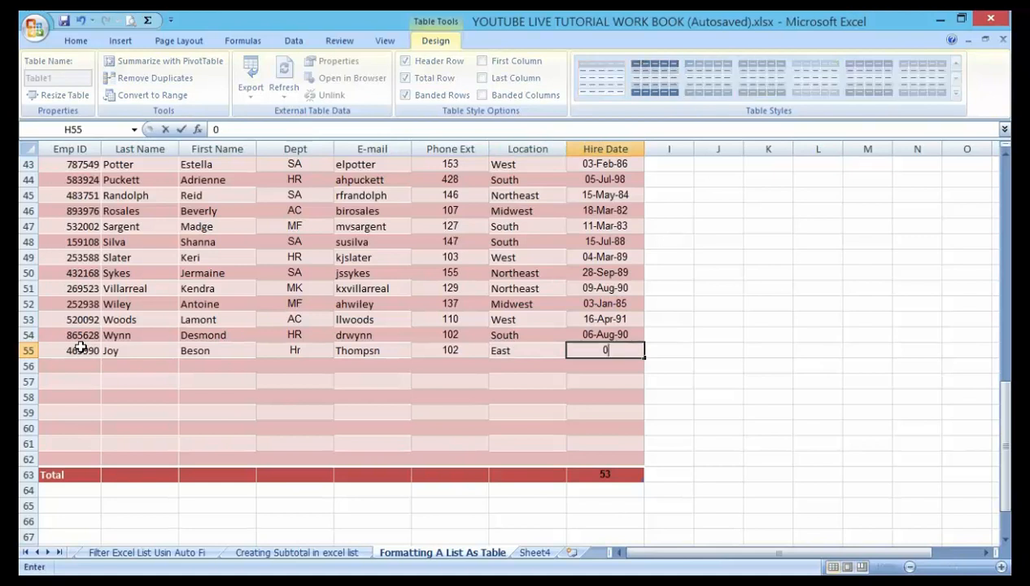
text(6)
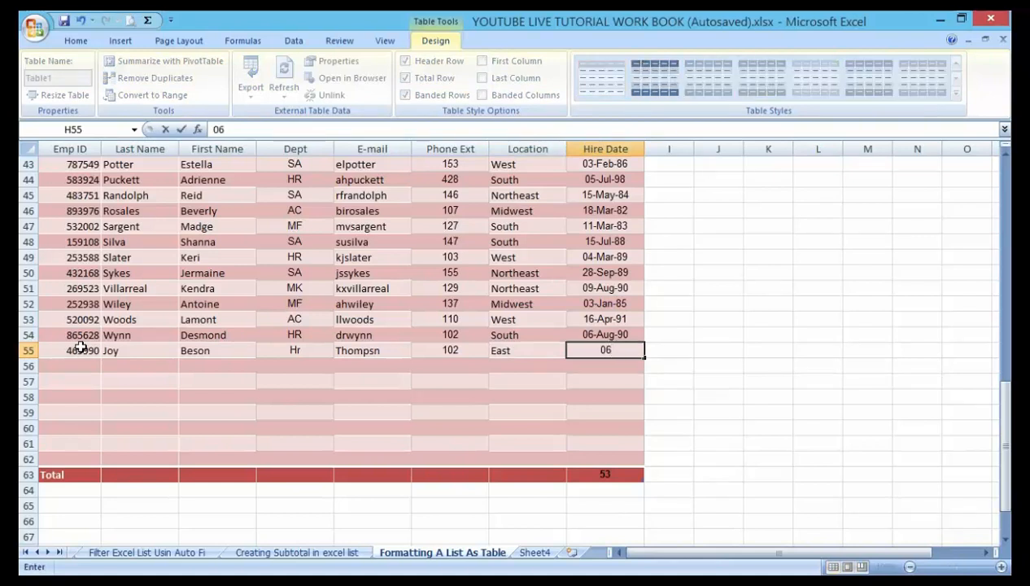
text(-July-)
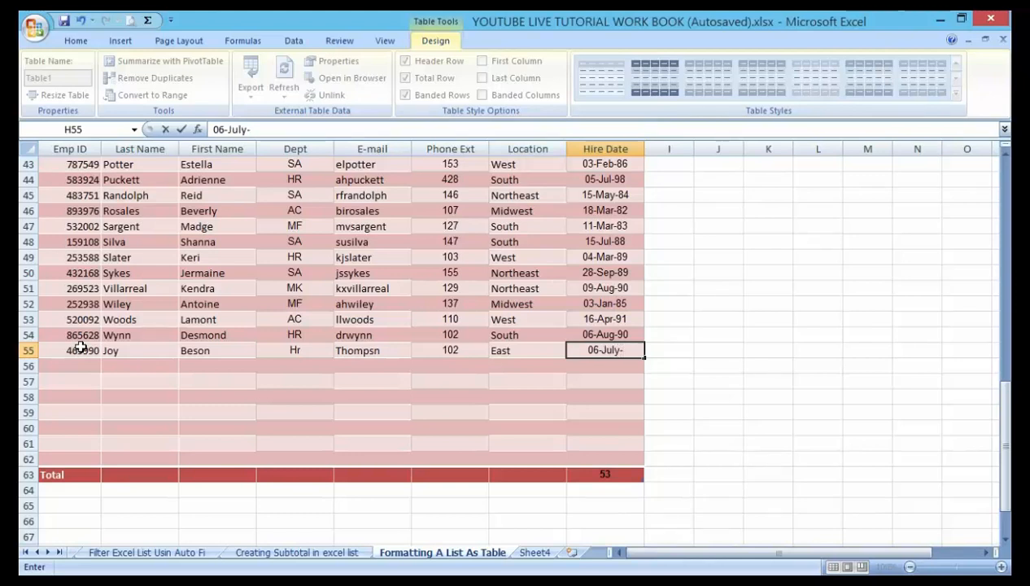
text(89)
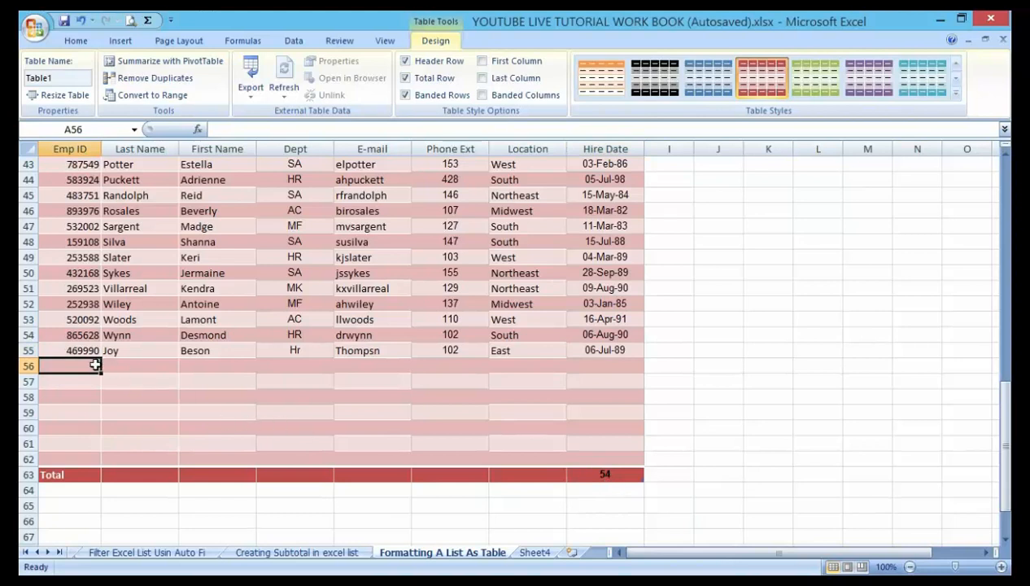
mouse_move(62, 409)
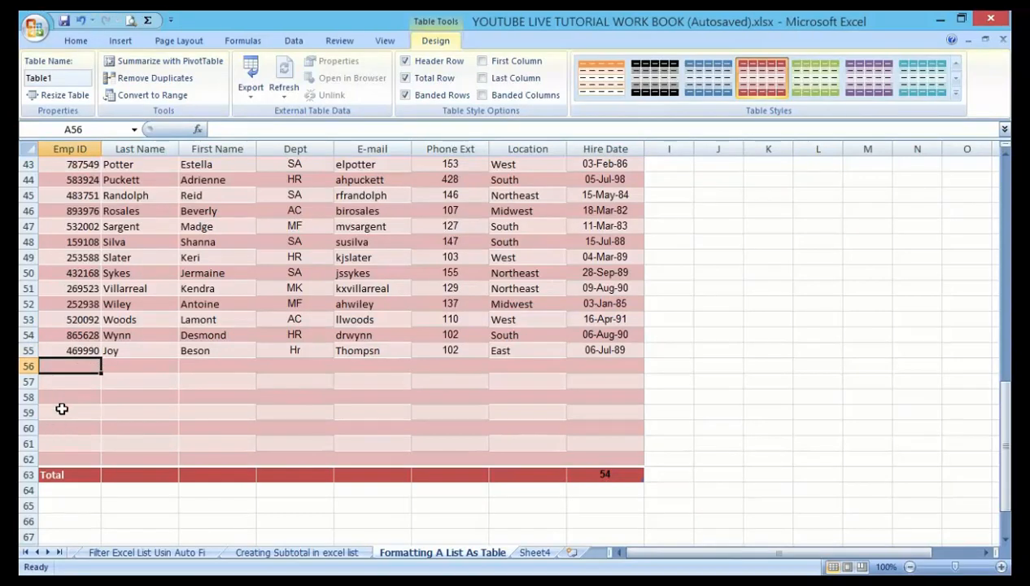
mouse_move(332, 478)
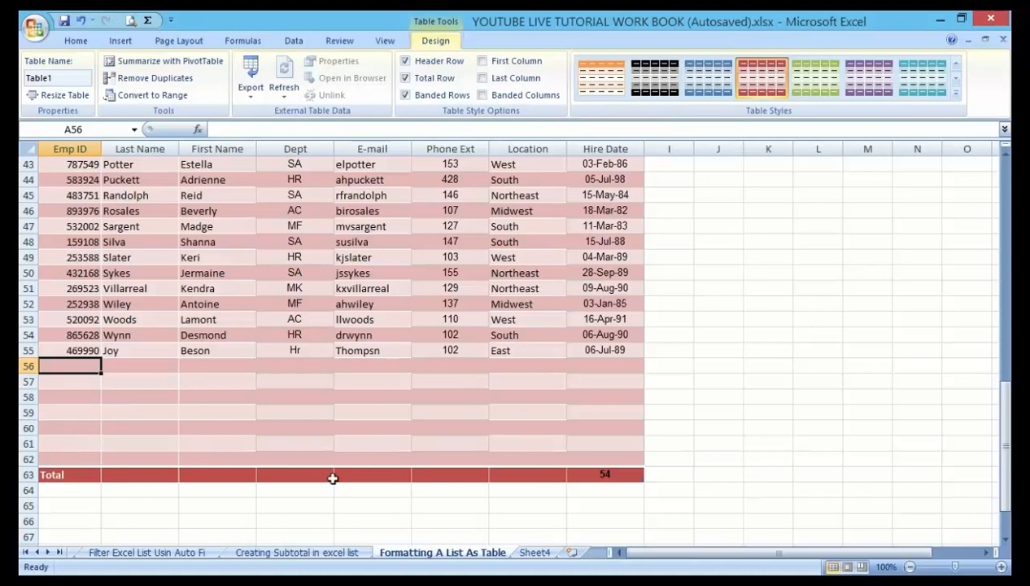
click(372, 474)
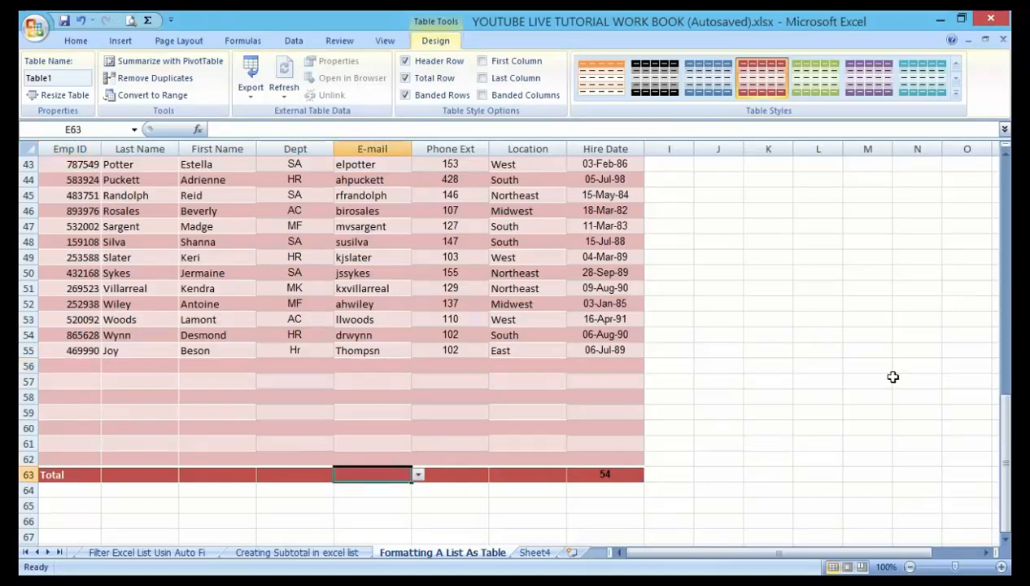
click(605, 474)
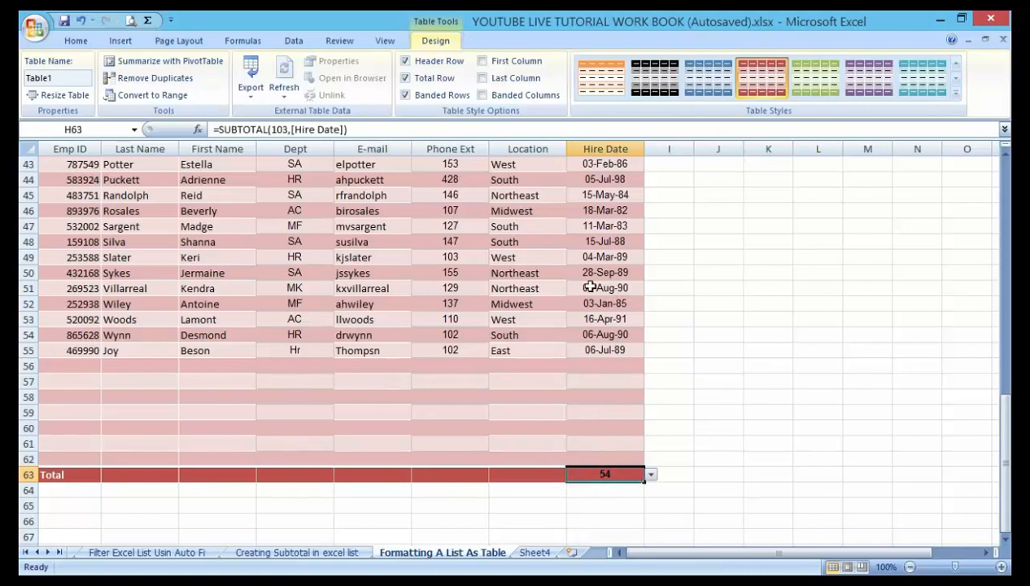
mouse_move(275, 211)
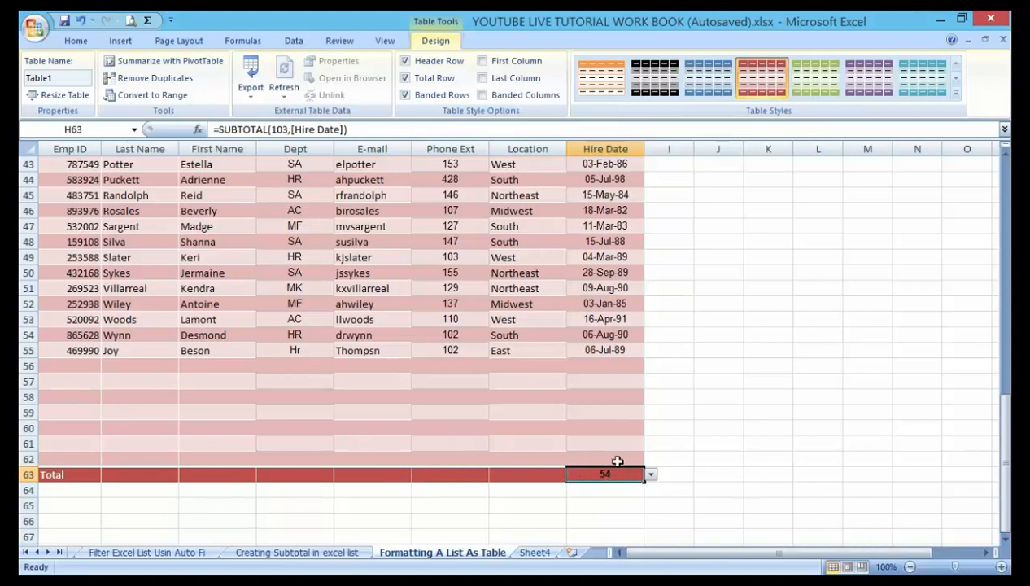
click(650, 474)
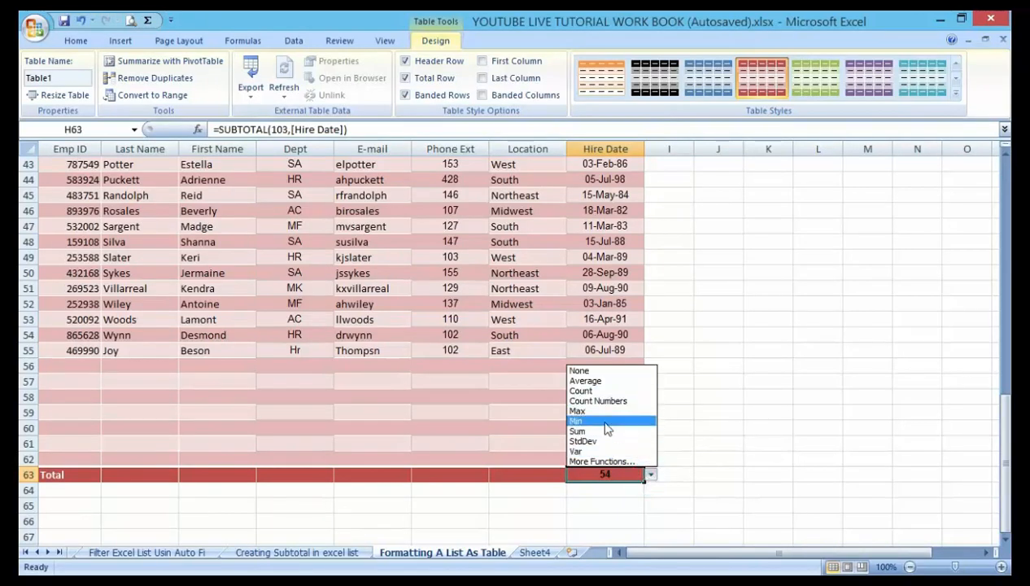
mouse_move(602, 460)
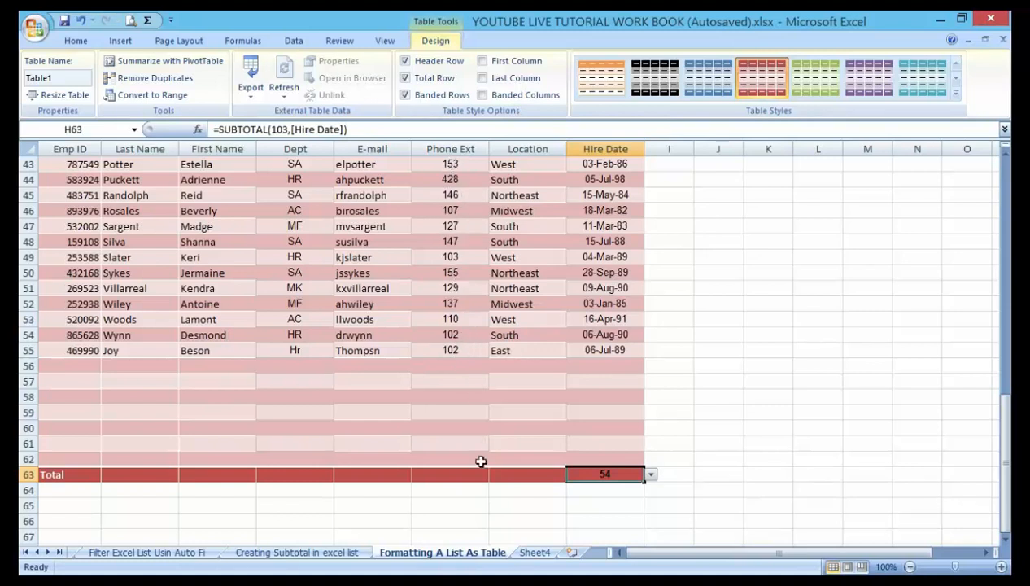
- Set the Phone Ext Total row cell to Sum, showing 7655
click(450, 473)
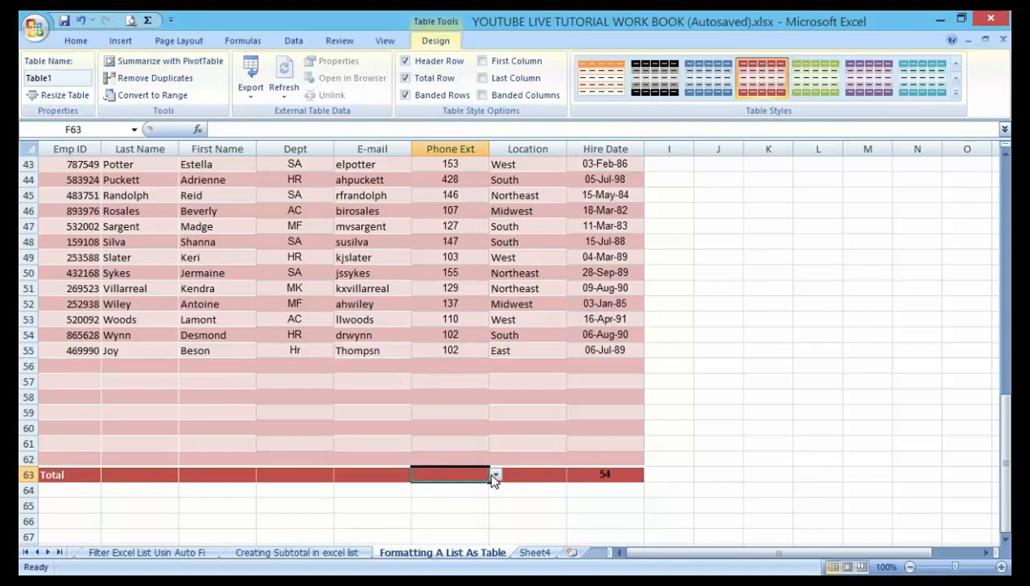
click(495, 475)
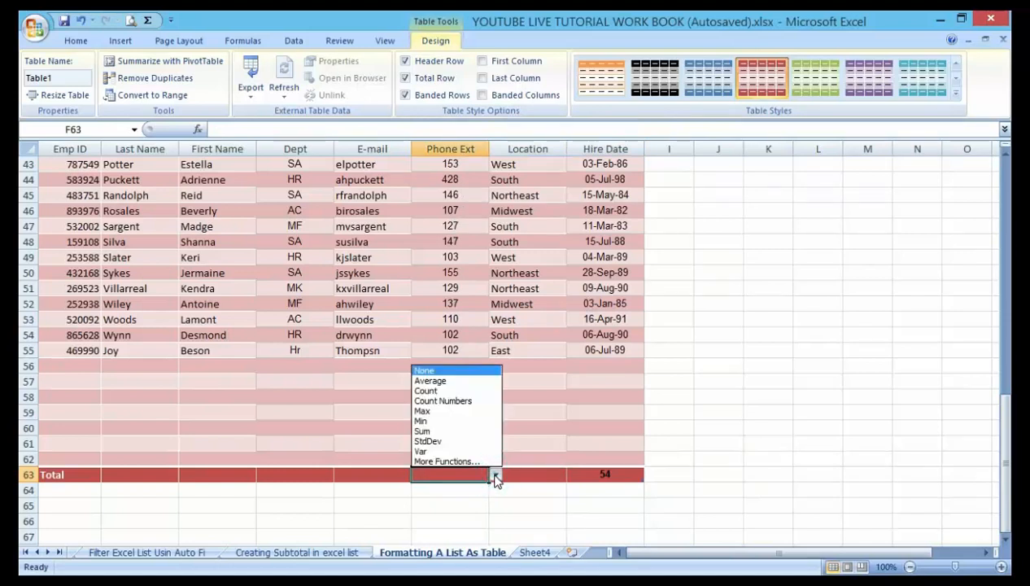
click(422, 432)
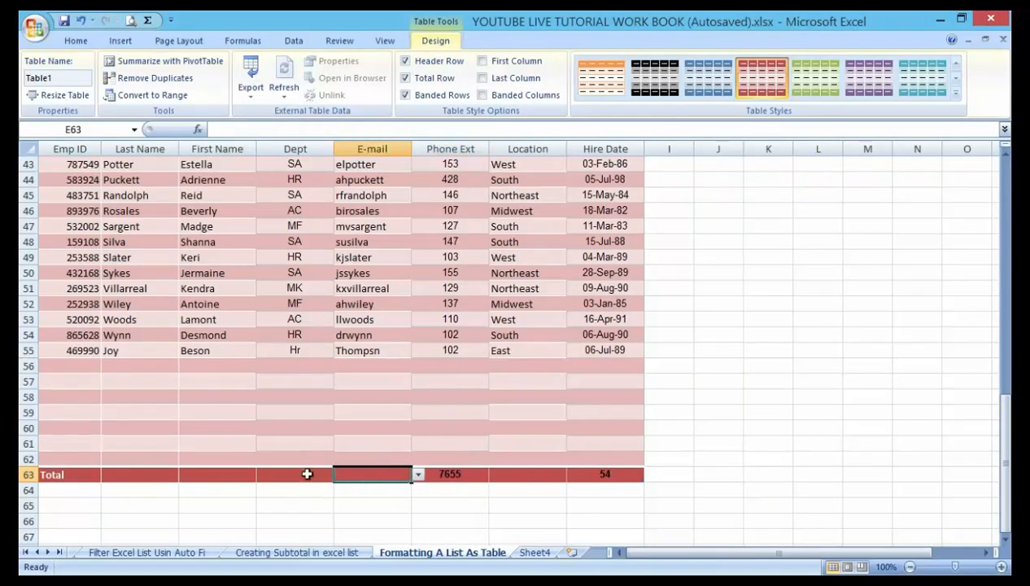
- Inspect the other Total row cells under E-mail, Last Name, First Name and Dept
click(140, 473)
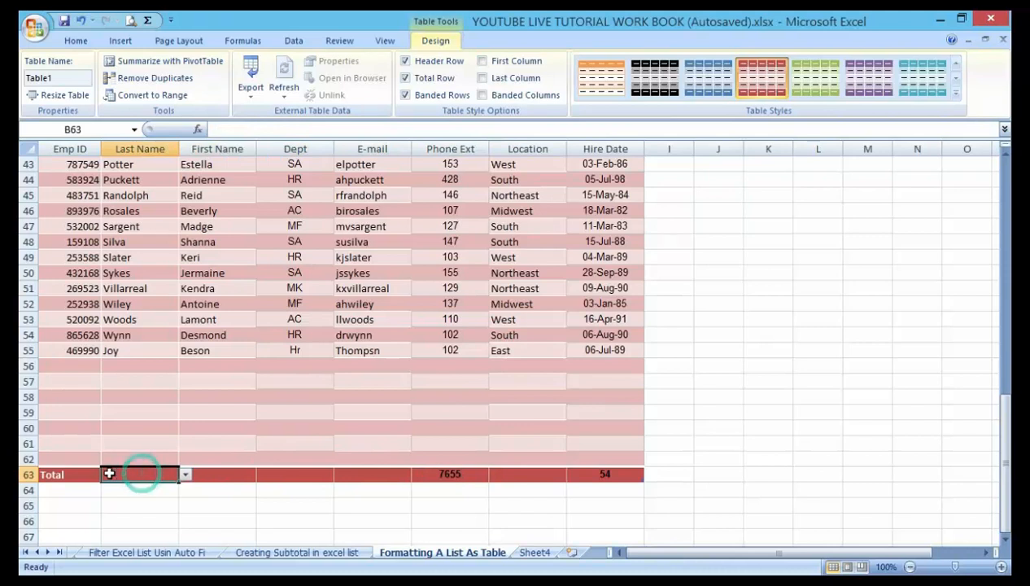
click(217, 474)
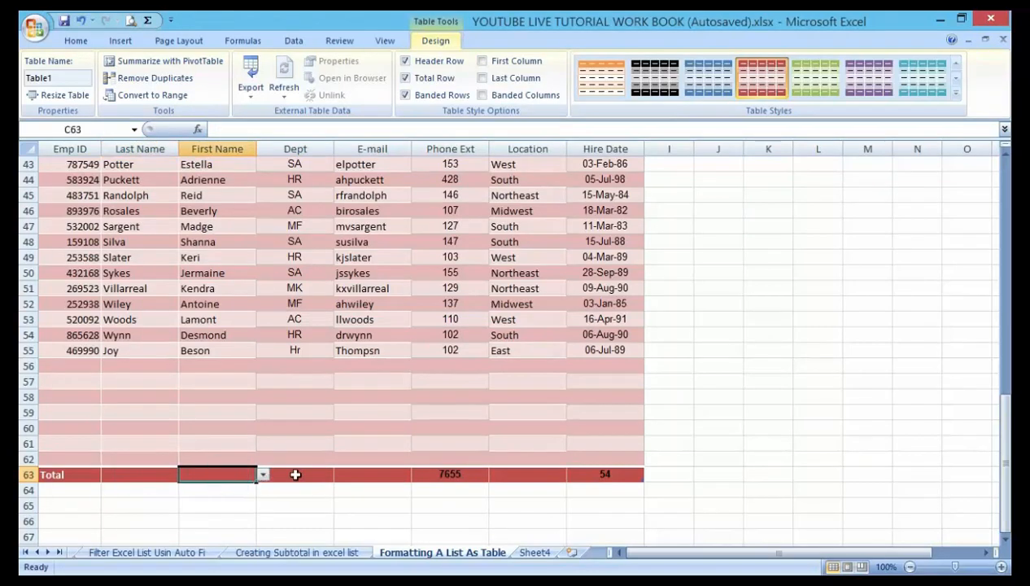
click(296, 474)
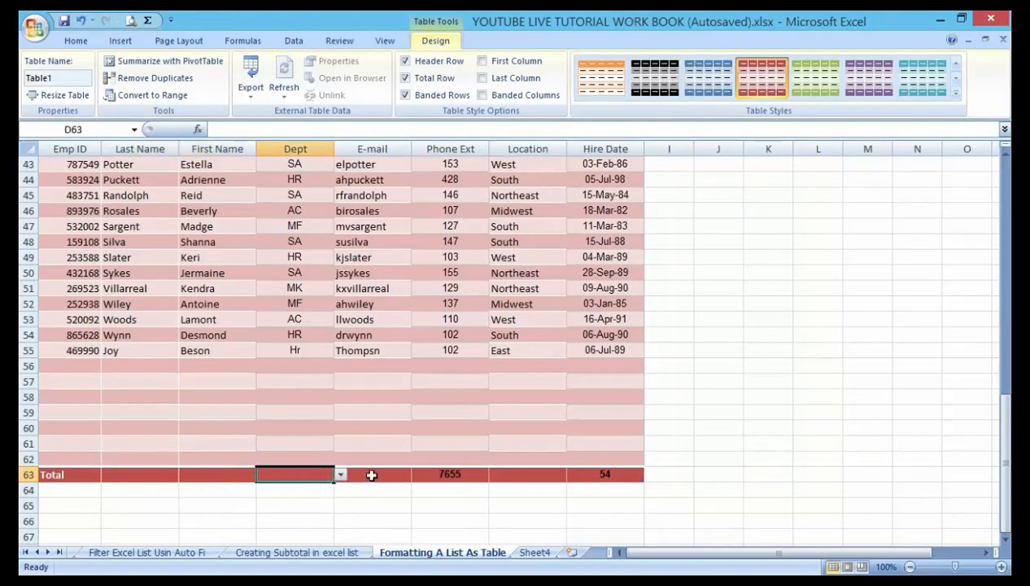
click(372, 475)
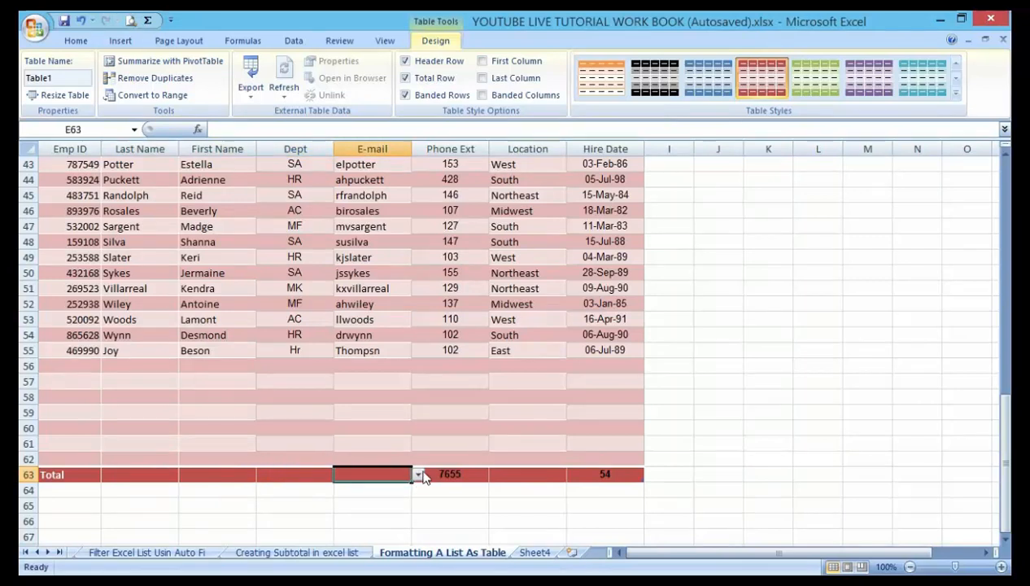
mouse_move(539, 474)
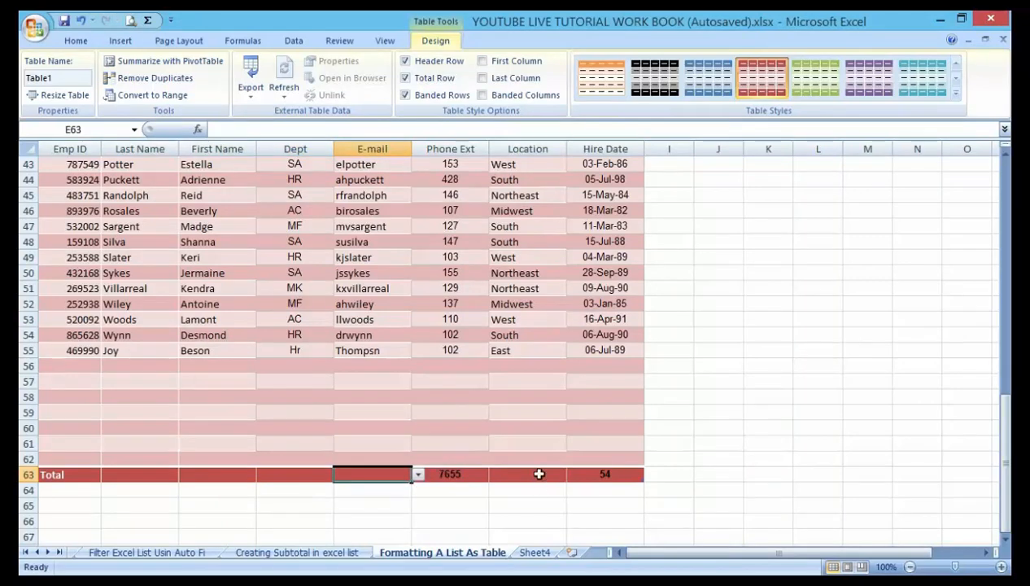
click(527, 475)
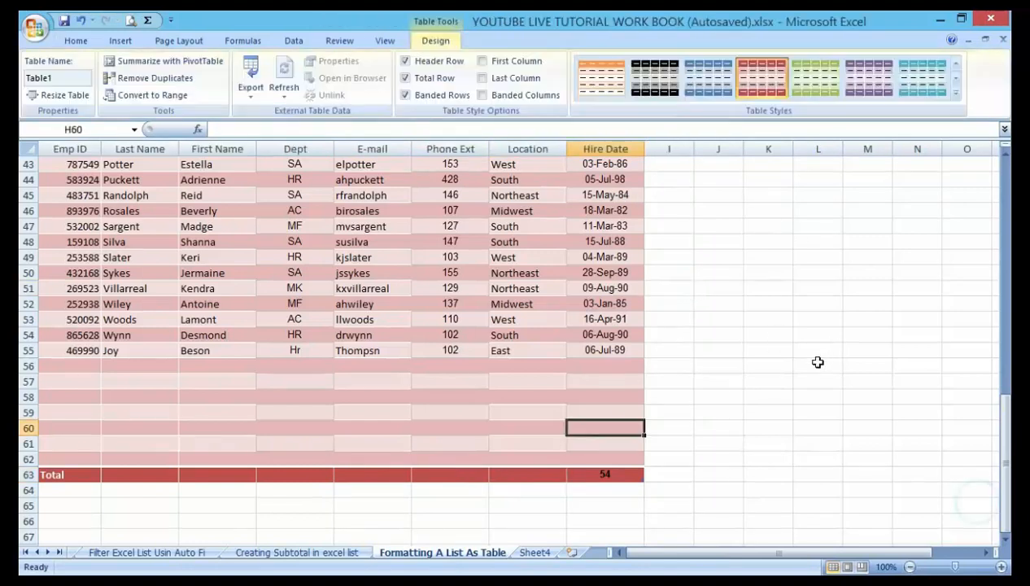
mouse_move(814, 351)
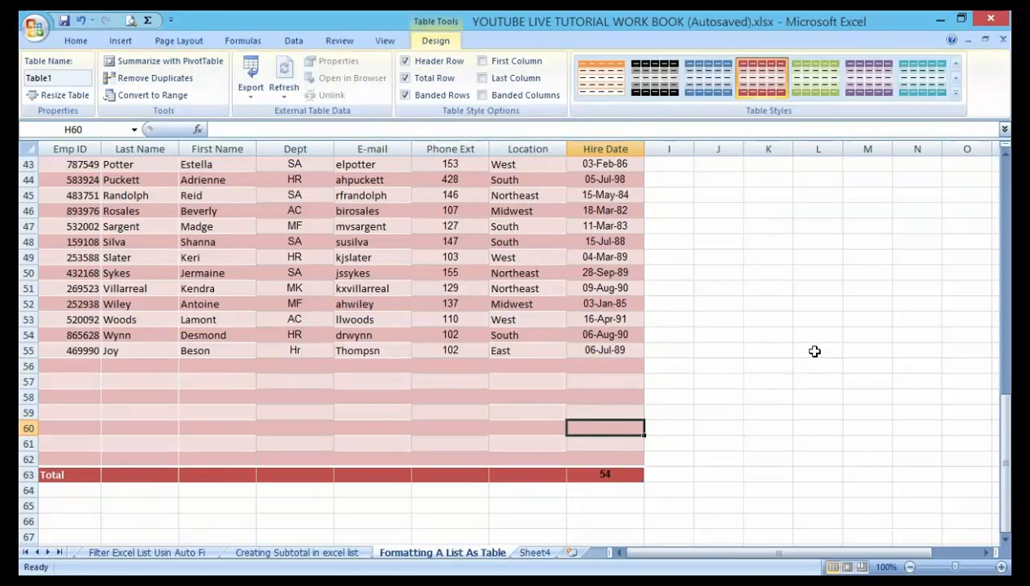